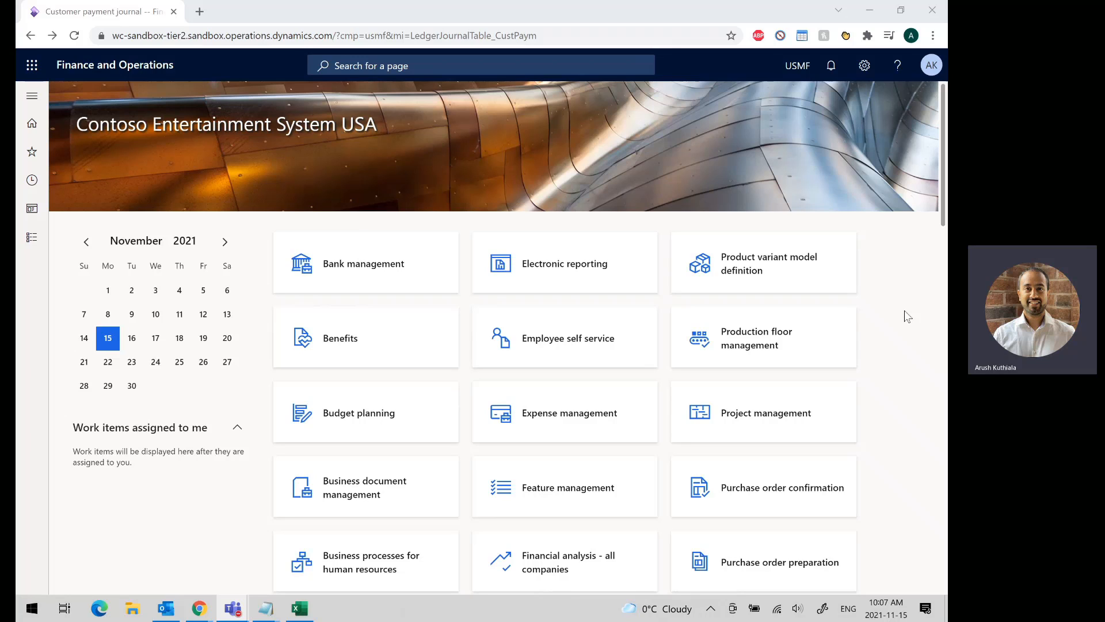
Step: Navigate to the Sales and marketing module to show its Trade allowances and Deductions links
click(32, 95)
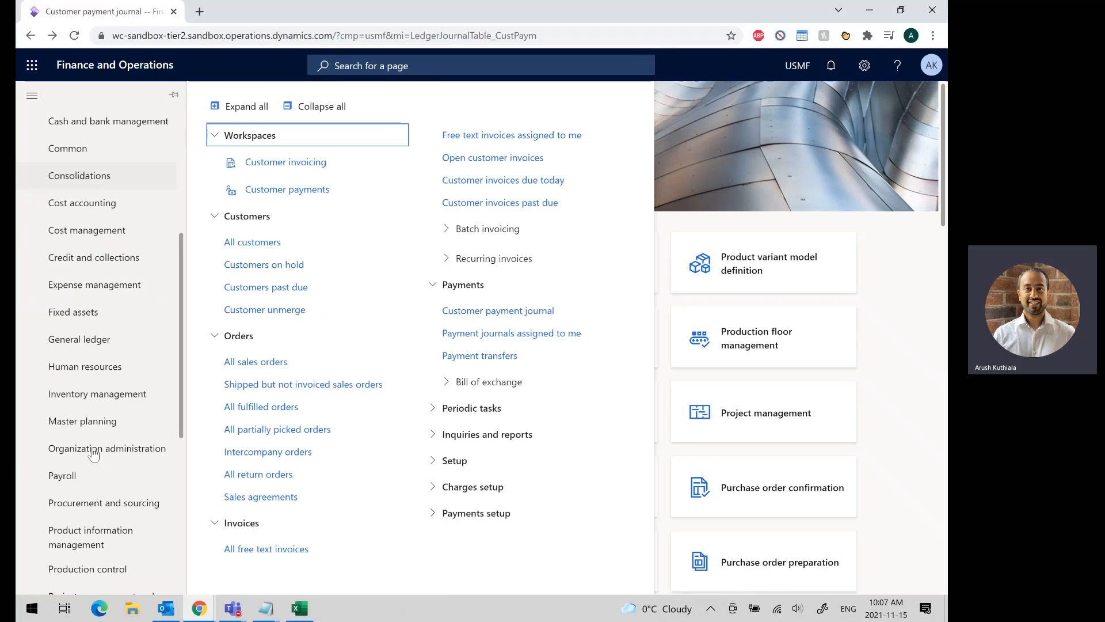
scroll(down, 3)
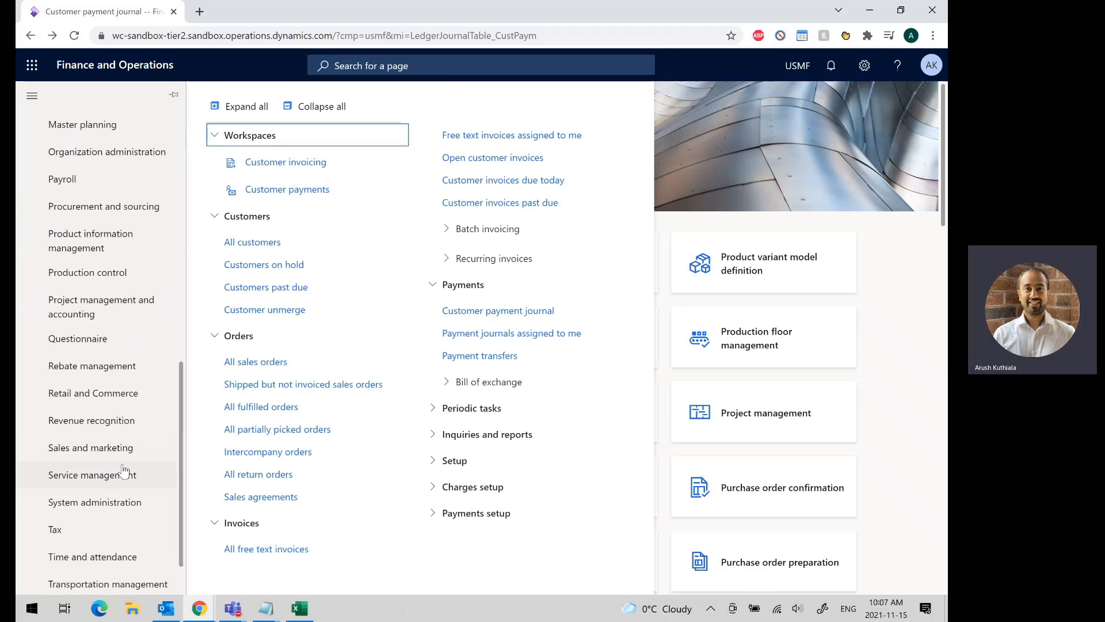
click(91, 446)
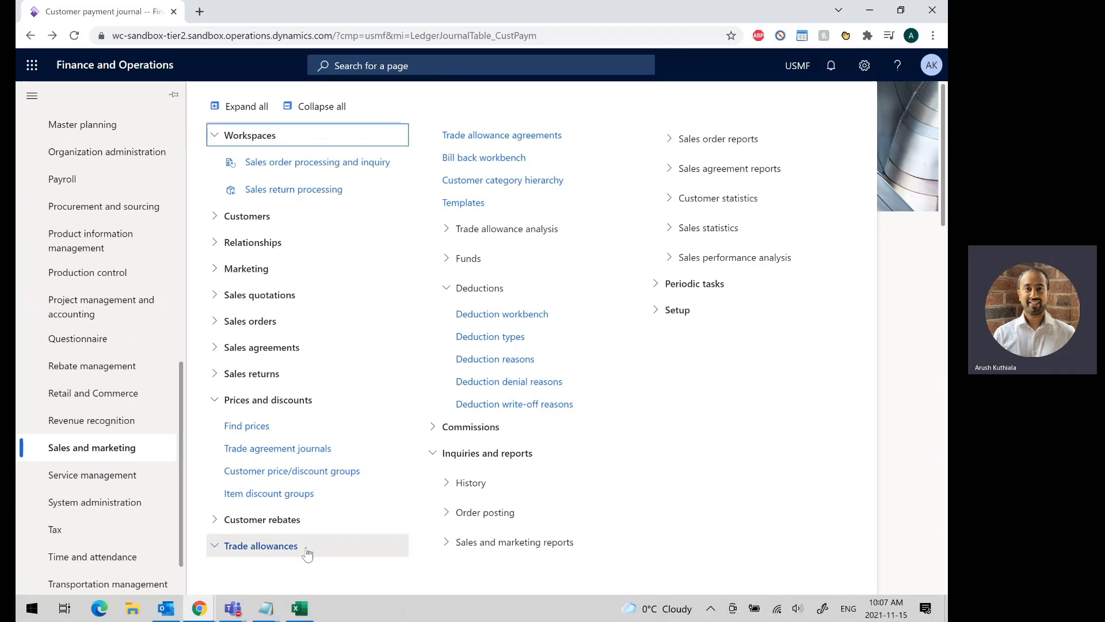
mouse_move(502, 313)
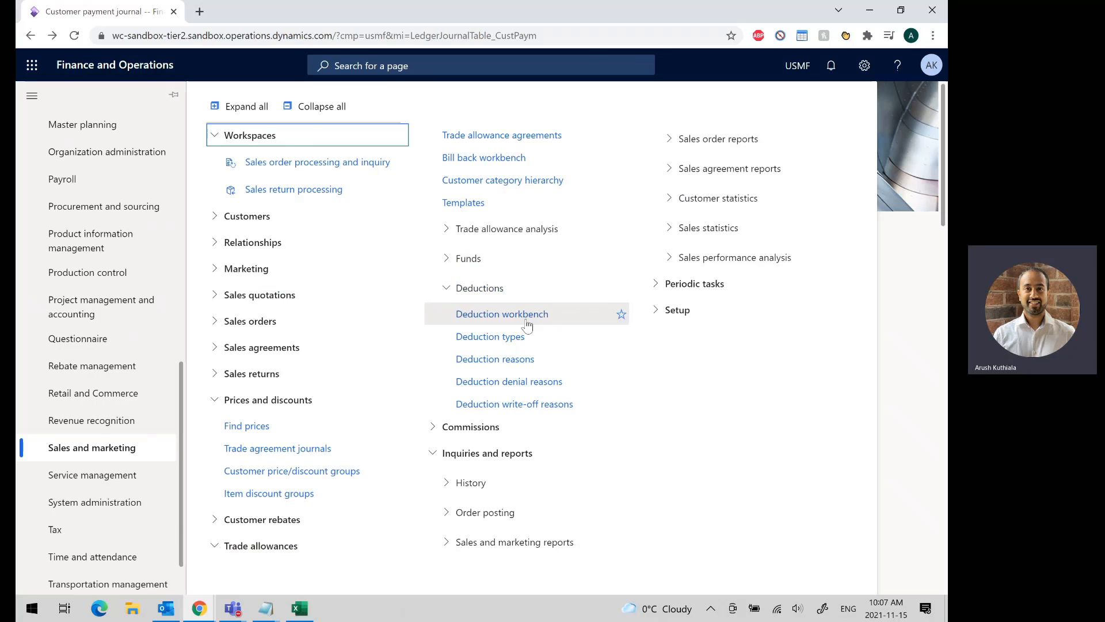
Step: Open the Deduction types list with Promotion, Shortage - Retail and Shortage - Wholesale
click(491, 336)
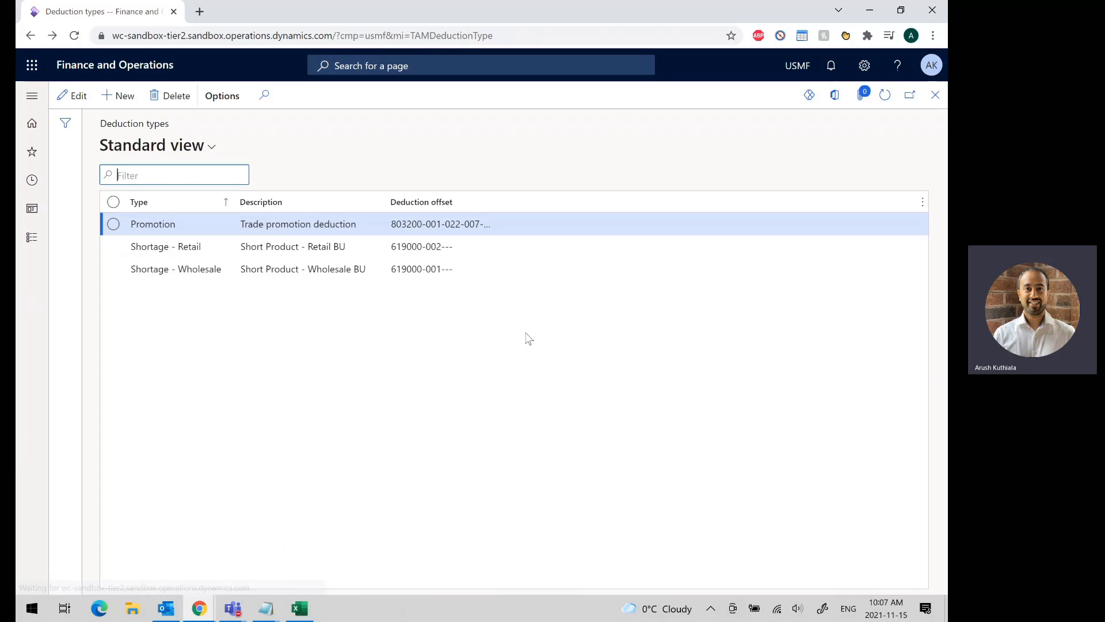
mouse_move(197, 357)
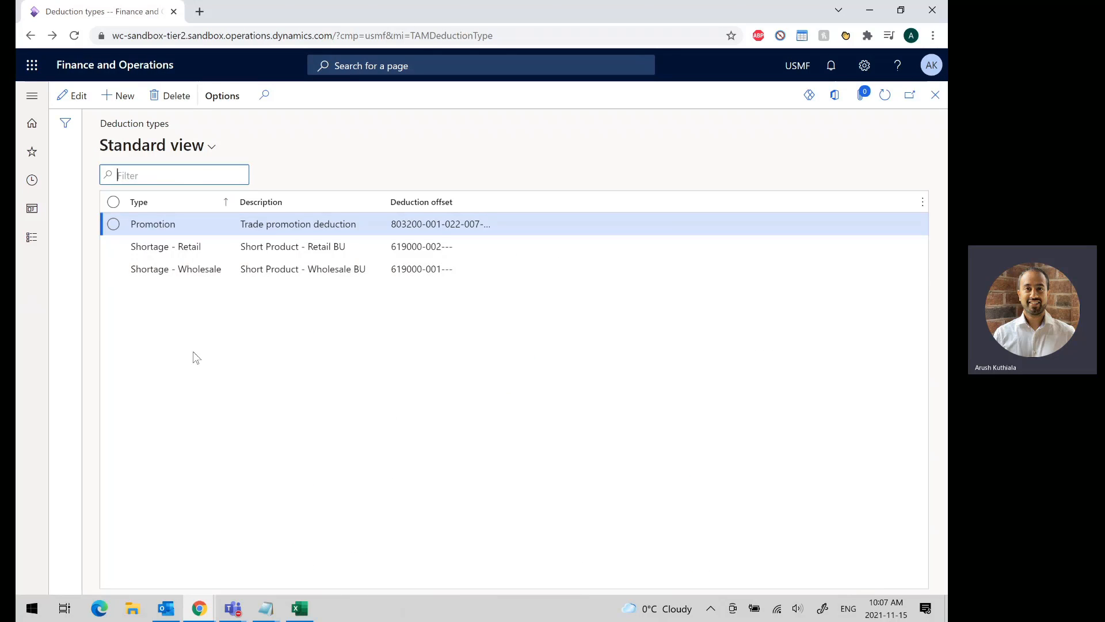
mouse_move(434, 298)
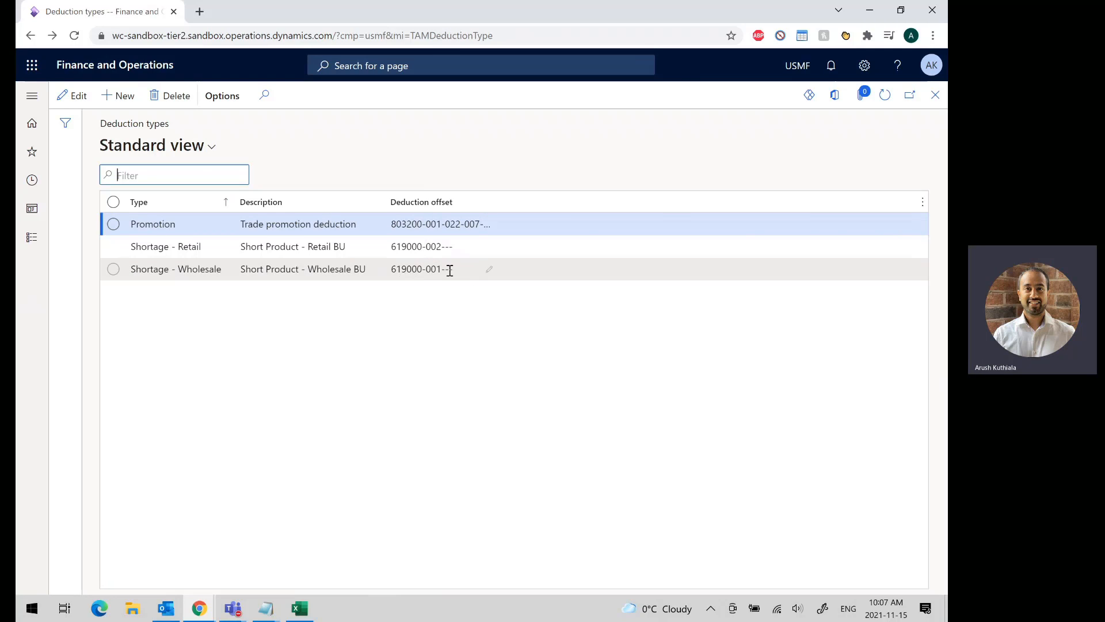
mouse_move(532, 345)
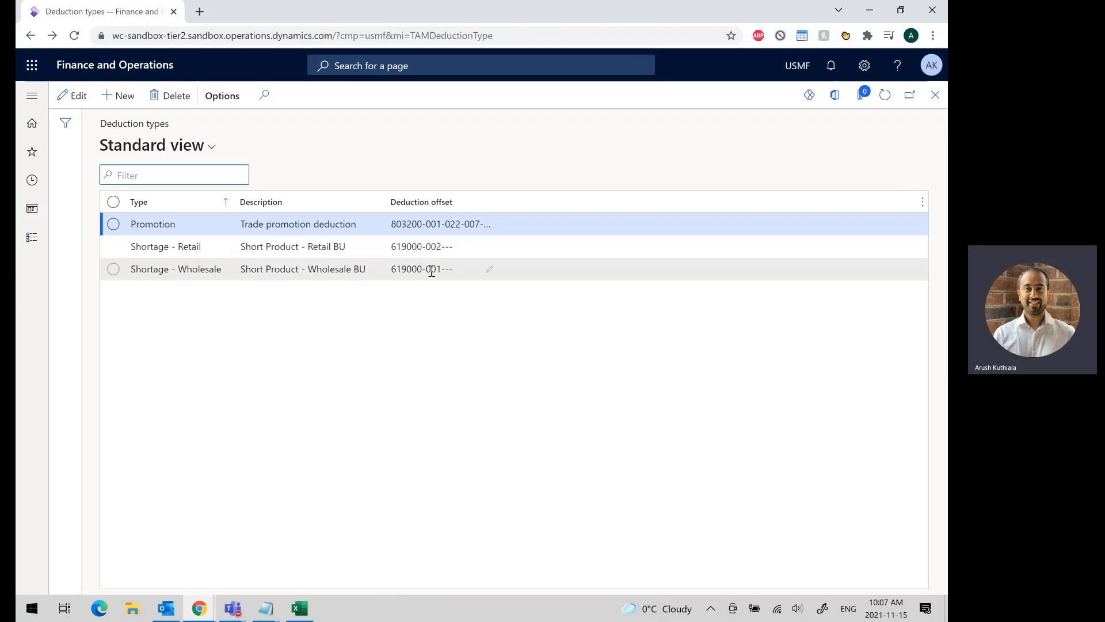
mouse_move(36, 239)
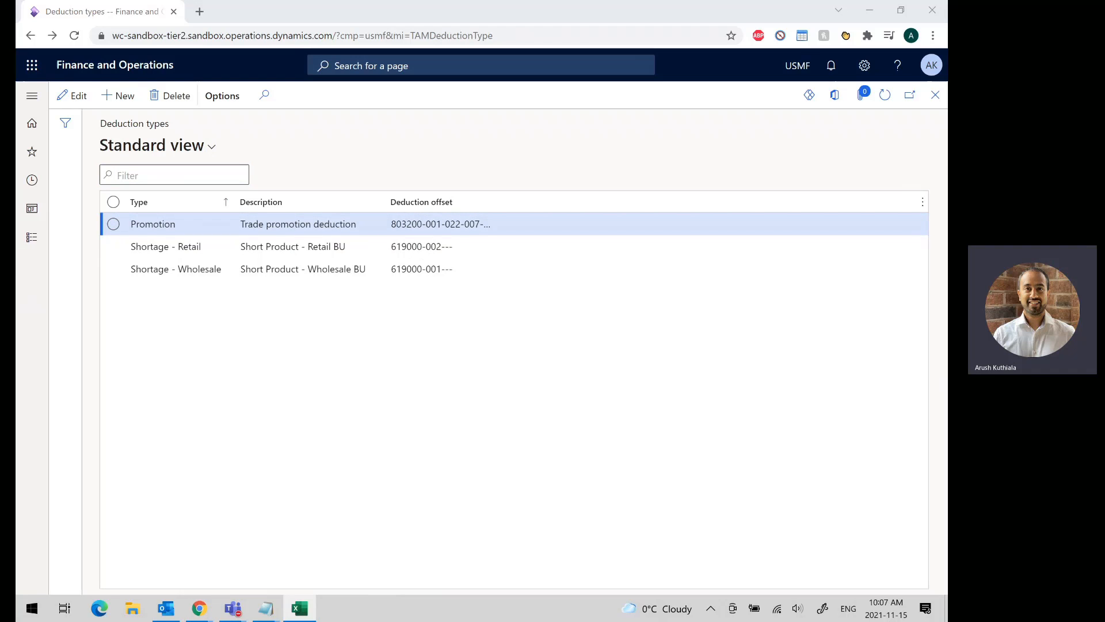
click(299, 608)
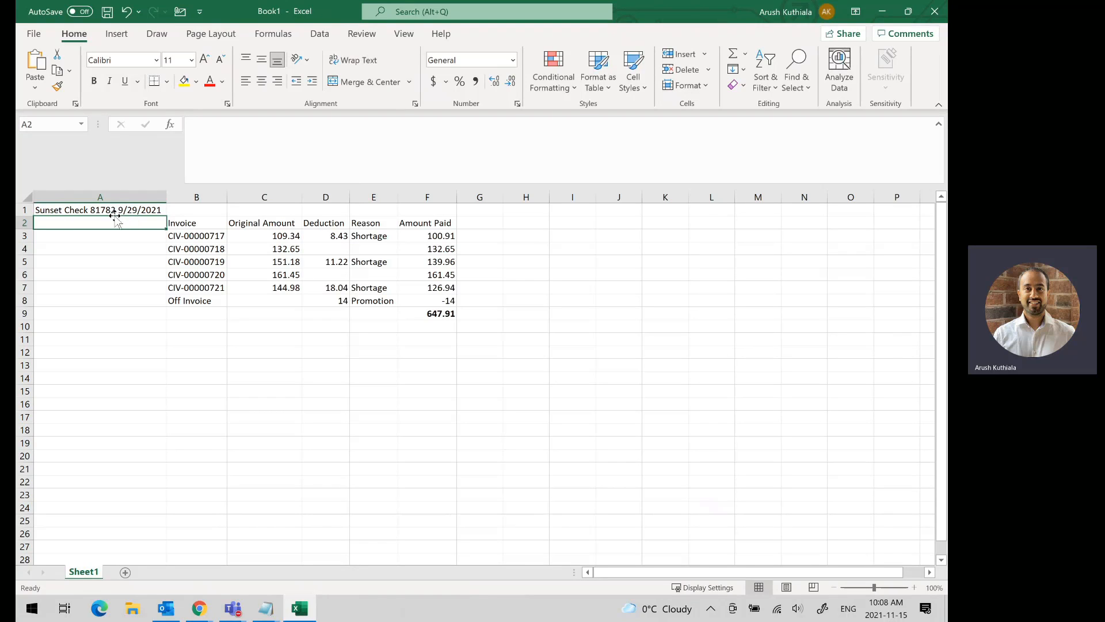
mouse_move(252, 235)
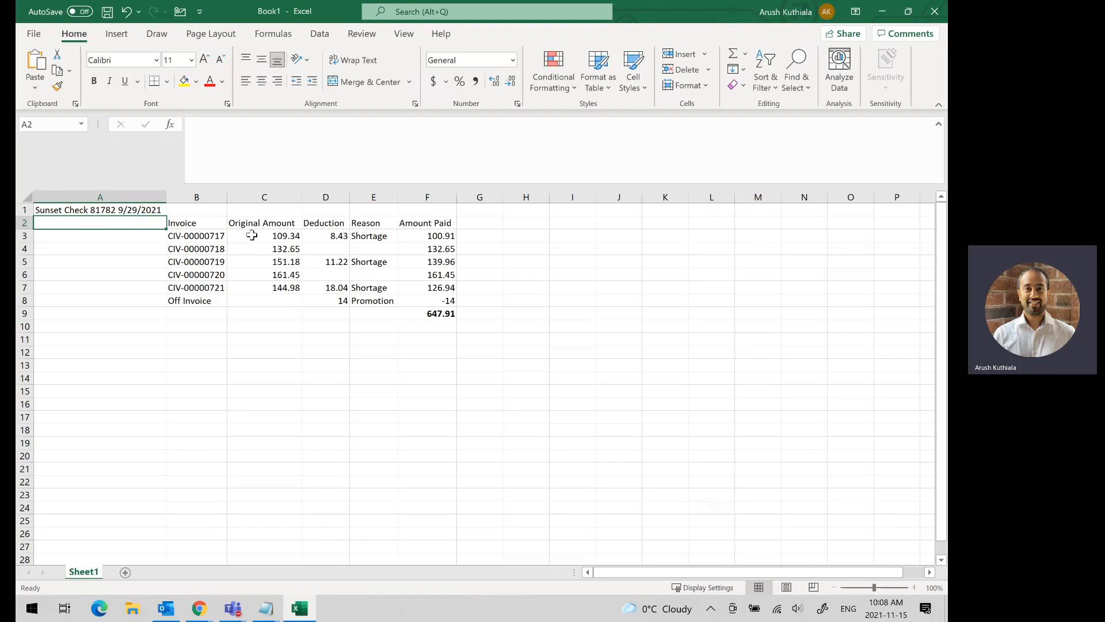
mouse_move(332, 236)
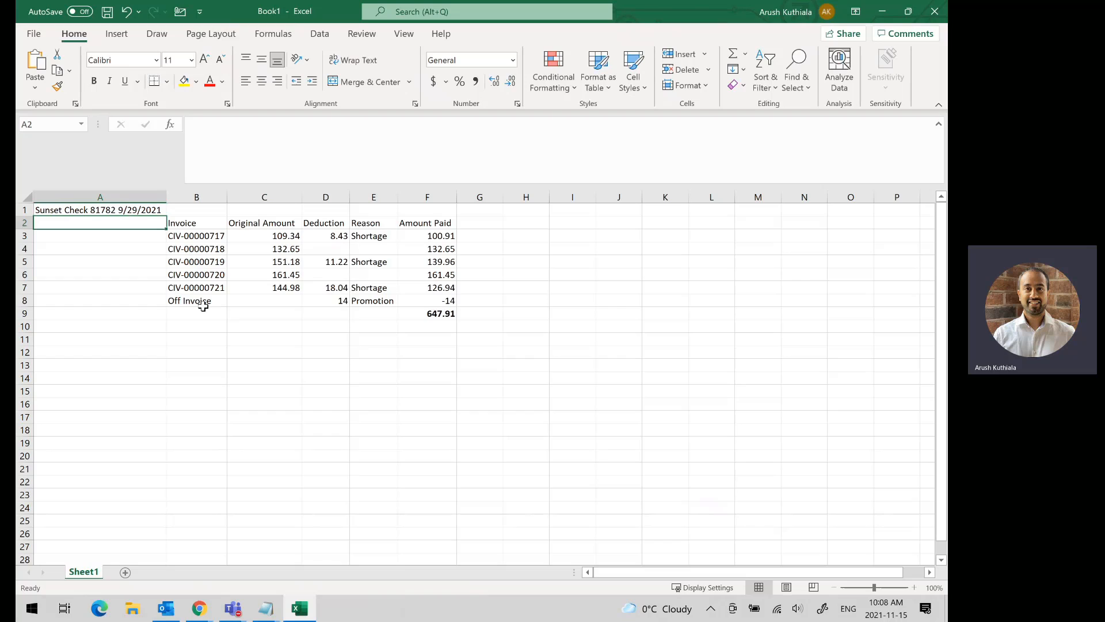
click(196, 300)
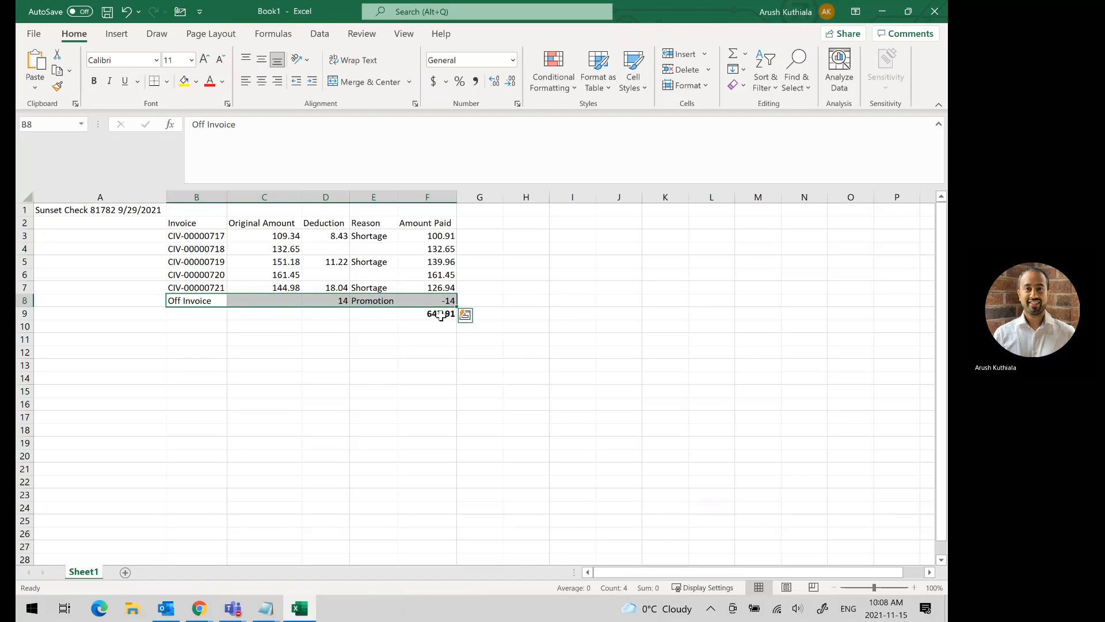
click(427, 313)
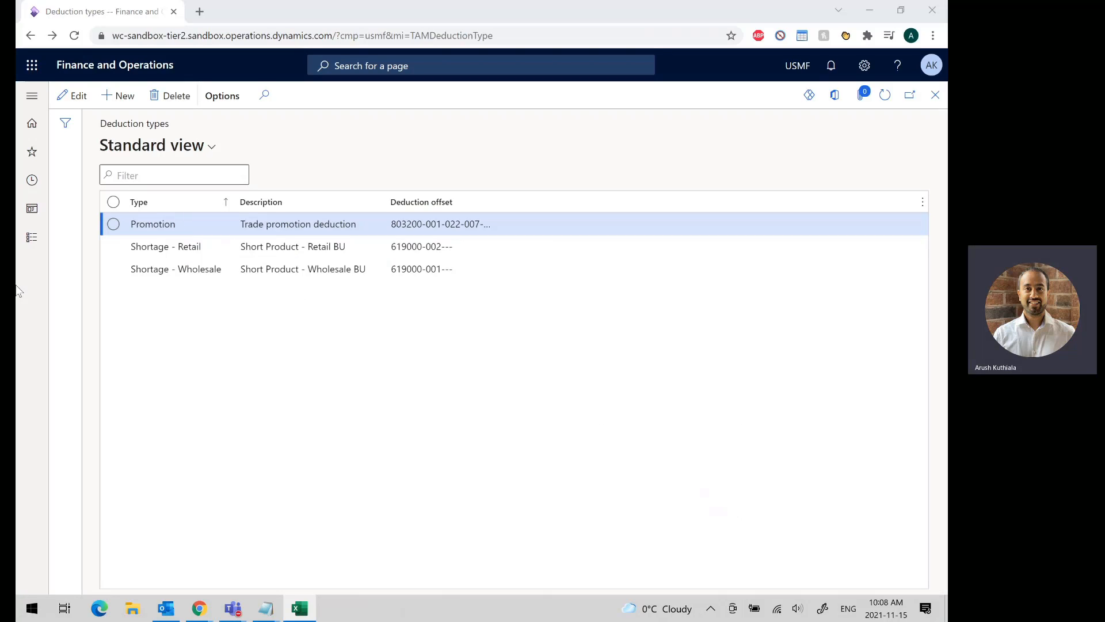
Step: Create a new customer payment journal named CustPay with description Deduction Demo
click(31, 96)
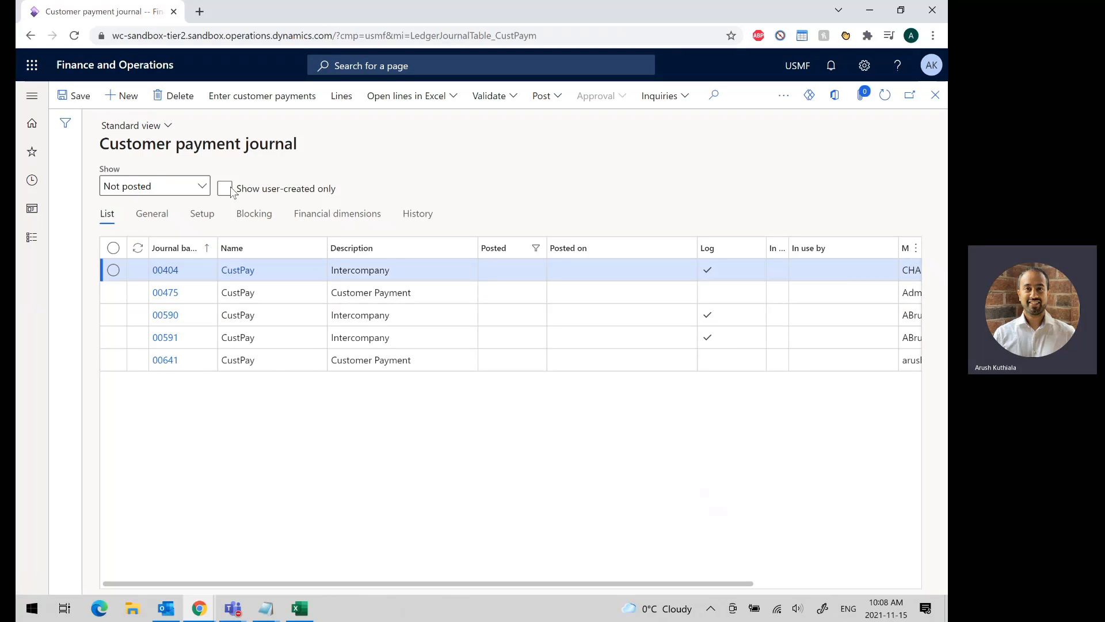
click(120, 95)
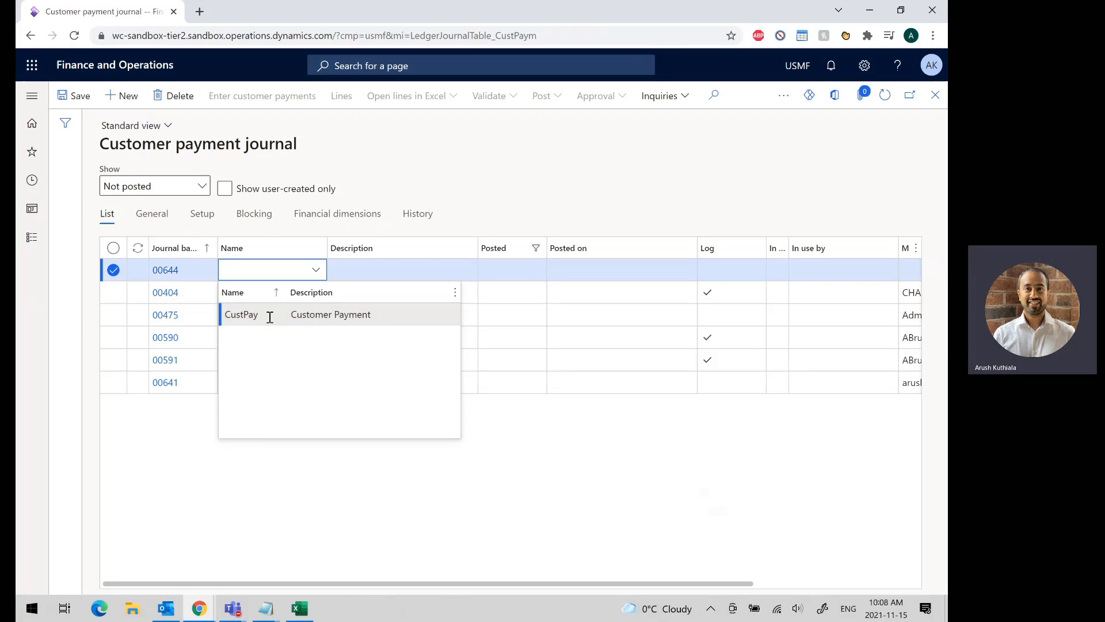
click(241, 315)
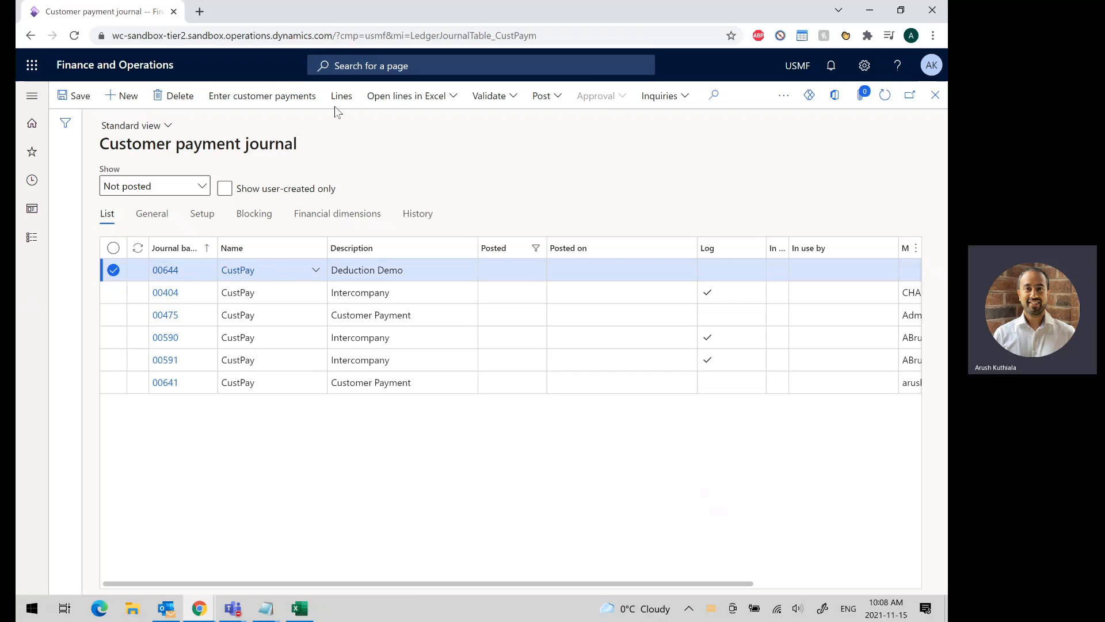
Step: Add a payment line dated 11/29/2021 for account US-010, Sunset Wholesales
click(340, 96)
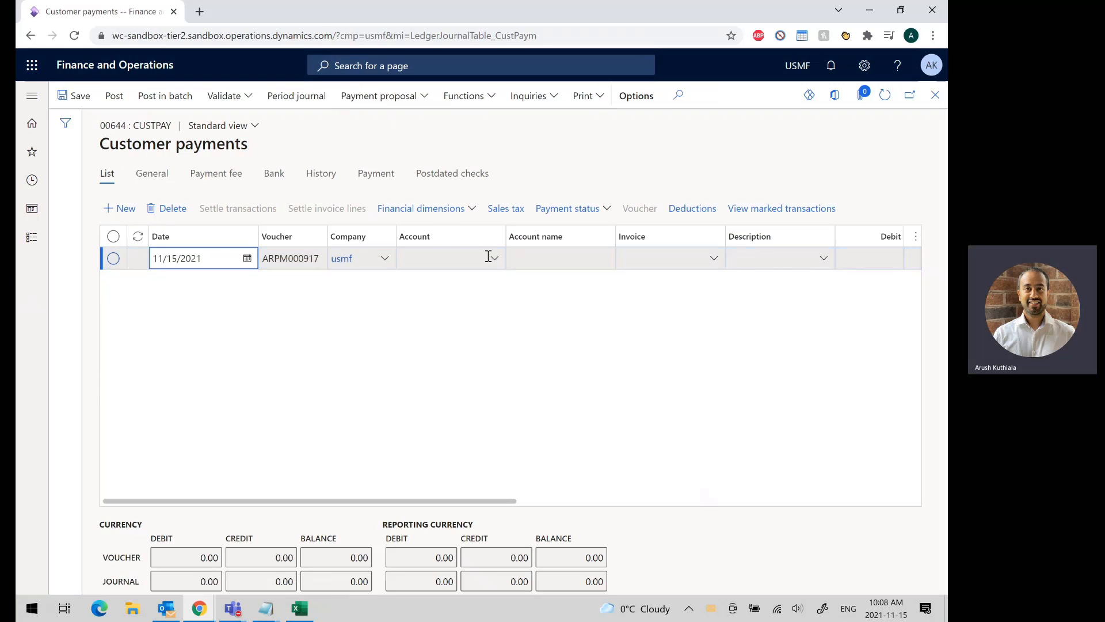
click(245, 257)
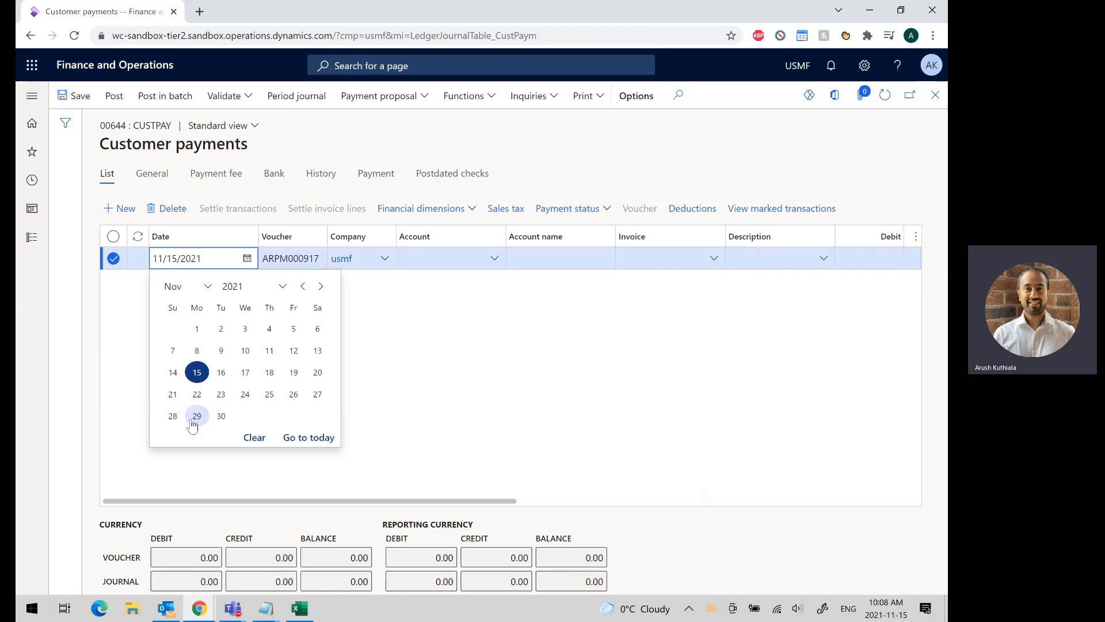
click(197, 416)
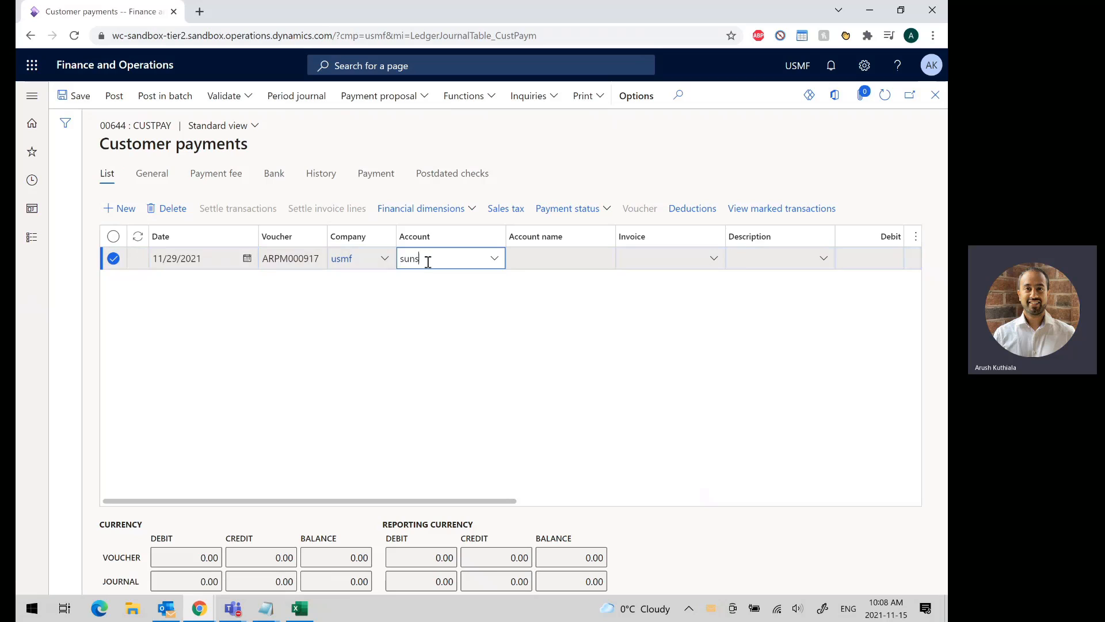
text(US-010)
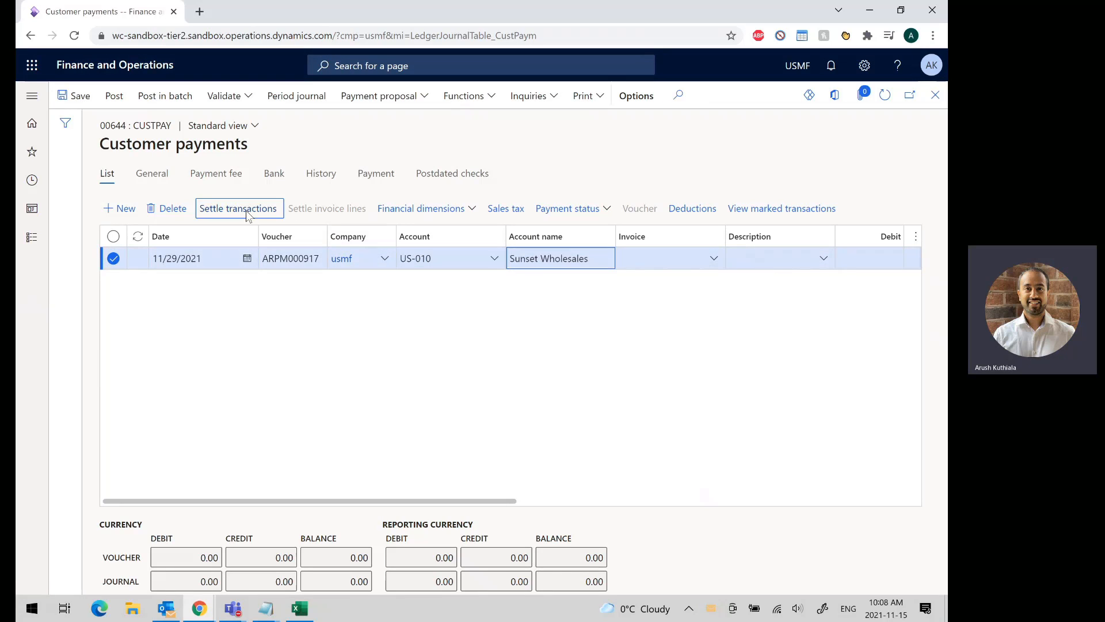
Step: Settle the payment against invoices CIV-00000717 to CIV-00000721 for a 699.60 credit
click(239, 208)
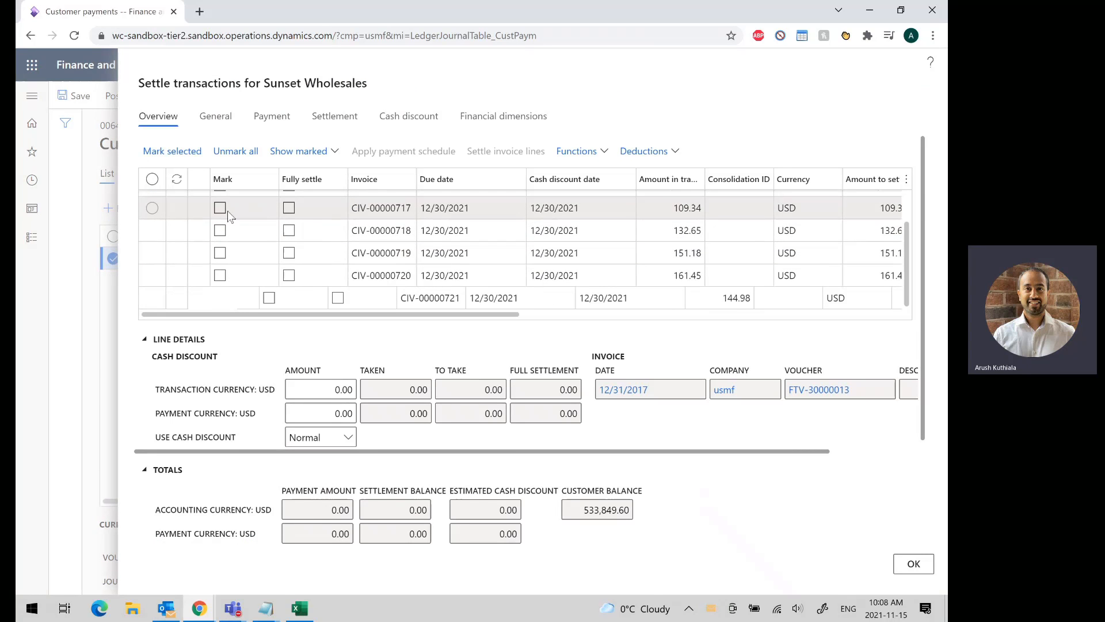
click(220, 207)
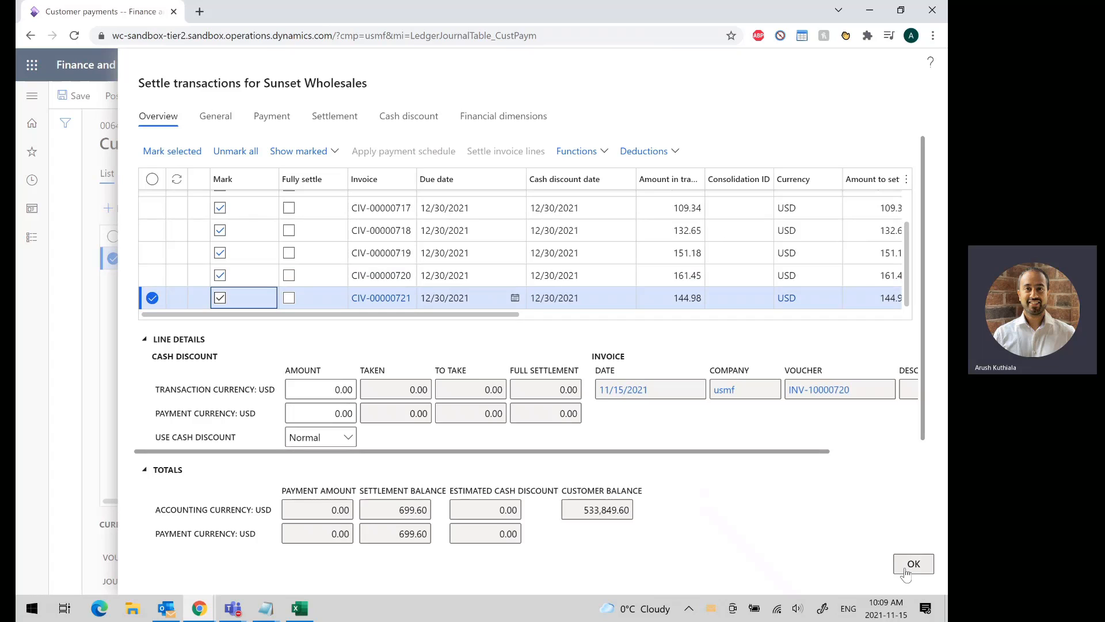
click(913, 563)
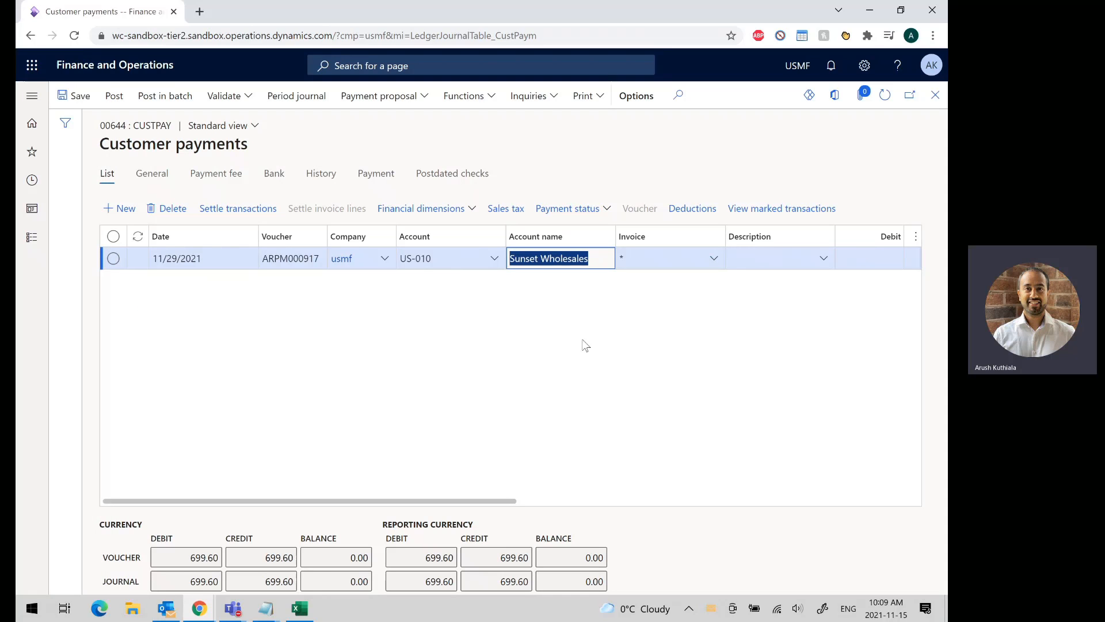
Step: Change the payment line's credit to the actual check amount 647.91, acknowledging the mismatch warning
scroll(right, 3)
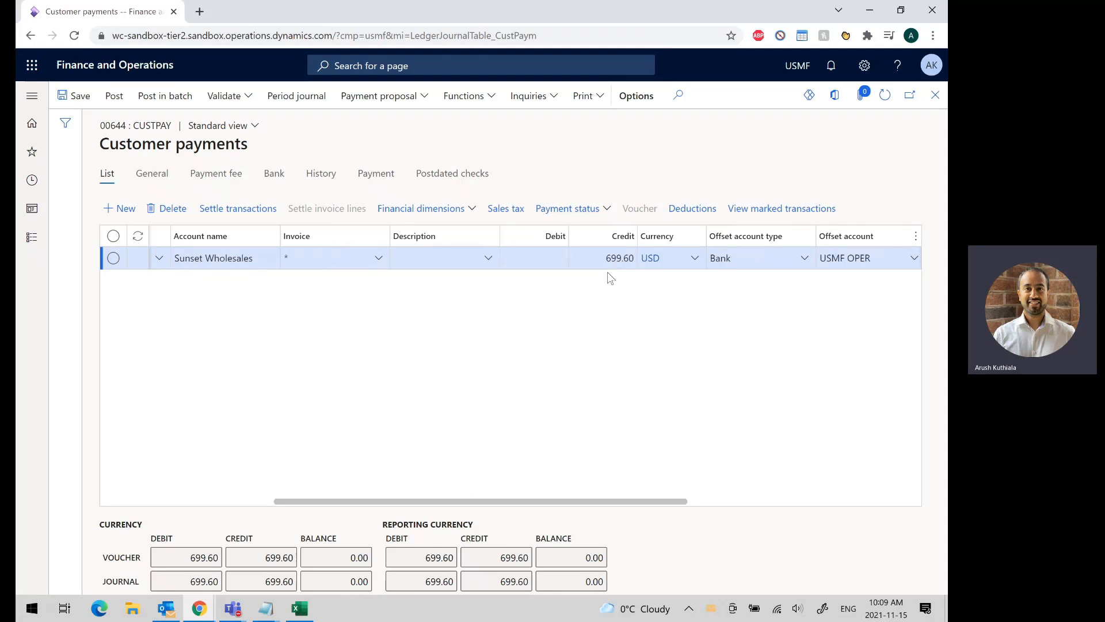
click(603, 257)
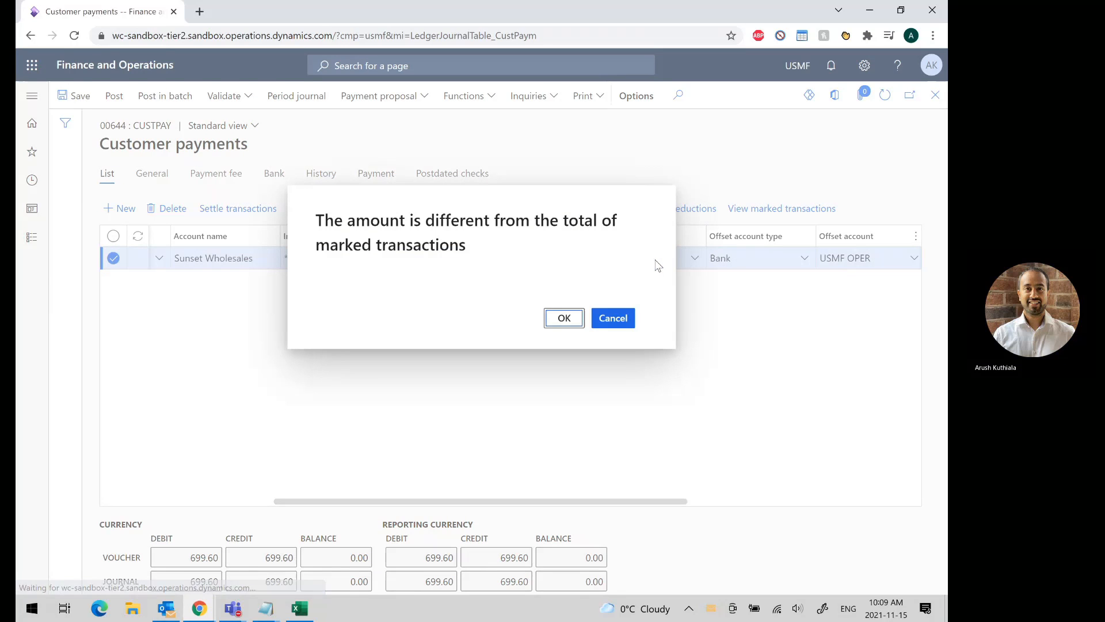
click(563, 318)
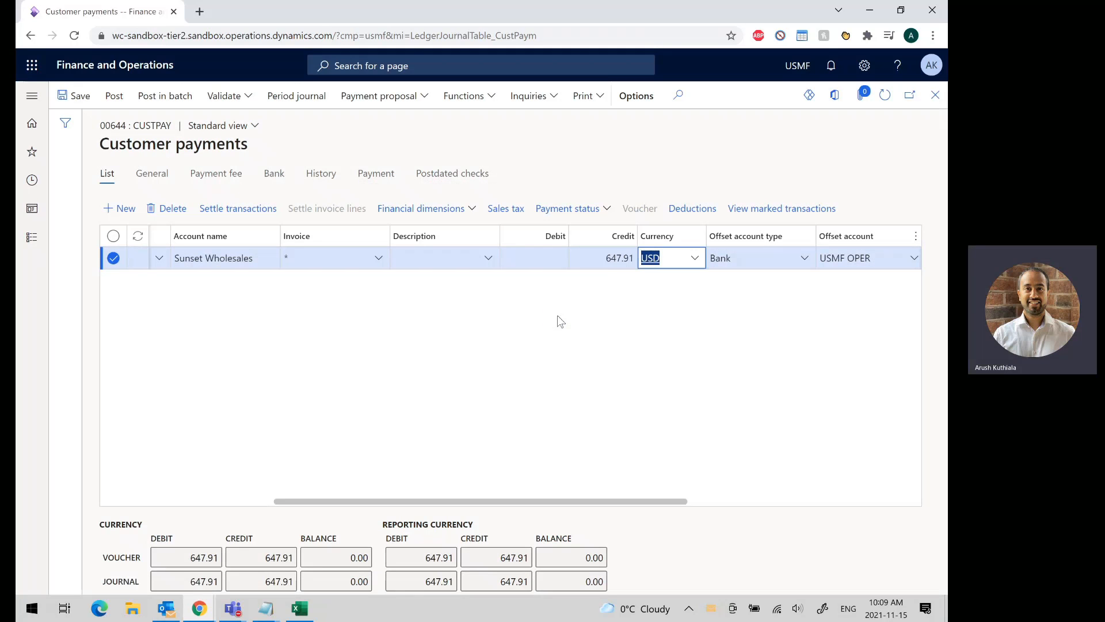
mouse_move(692, 209)
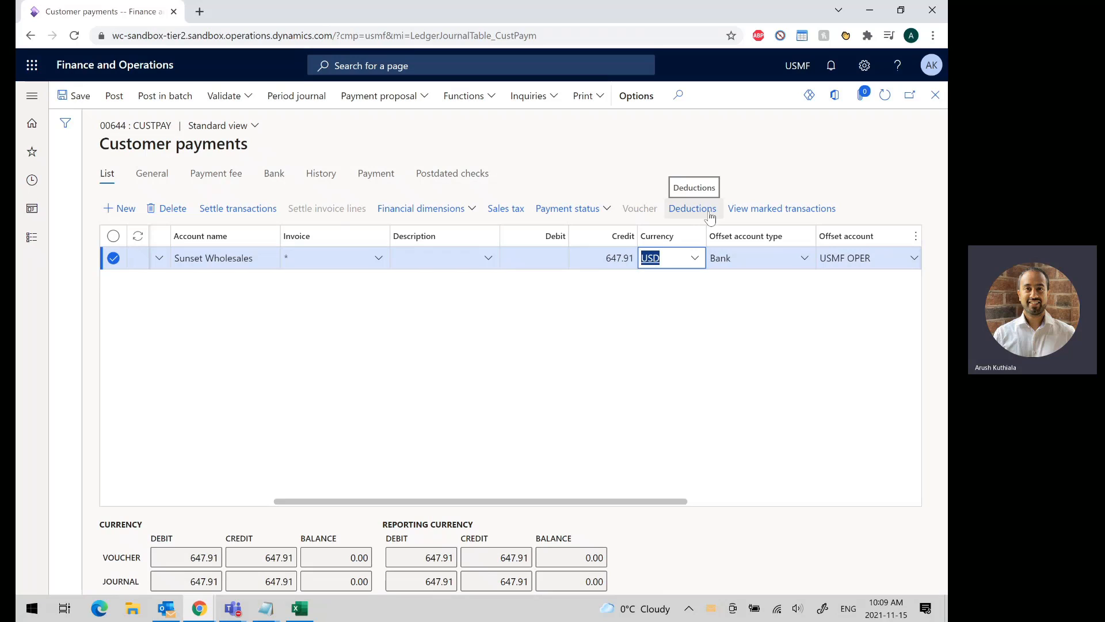
Step: Open the Deduction page for voucher ARPM000917, showing a 51.69 balance and no deductions
click(692, 209)
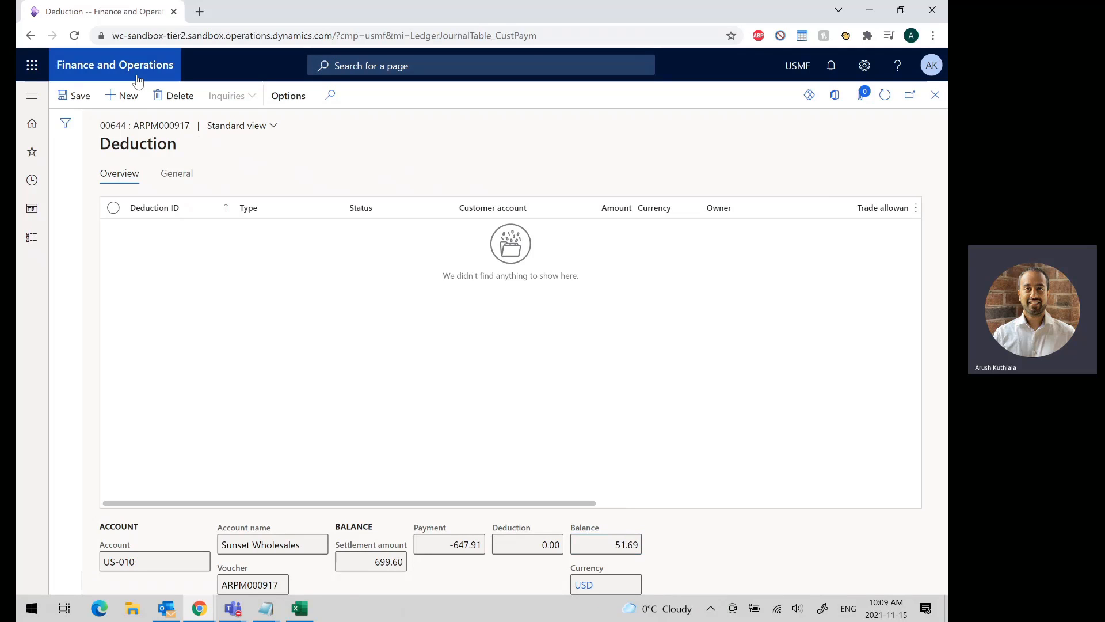
Step: Record a Shortage - Retail deduction of 8.43 against invoice CIV-00000717, balance 43.26
click(121, 96)
text(Shortage - Retail)
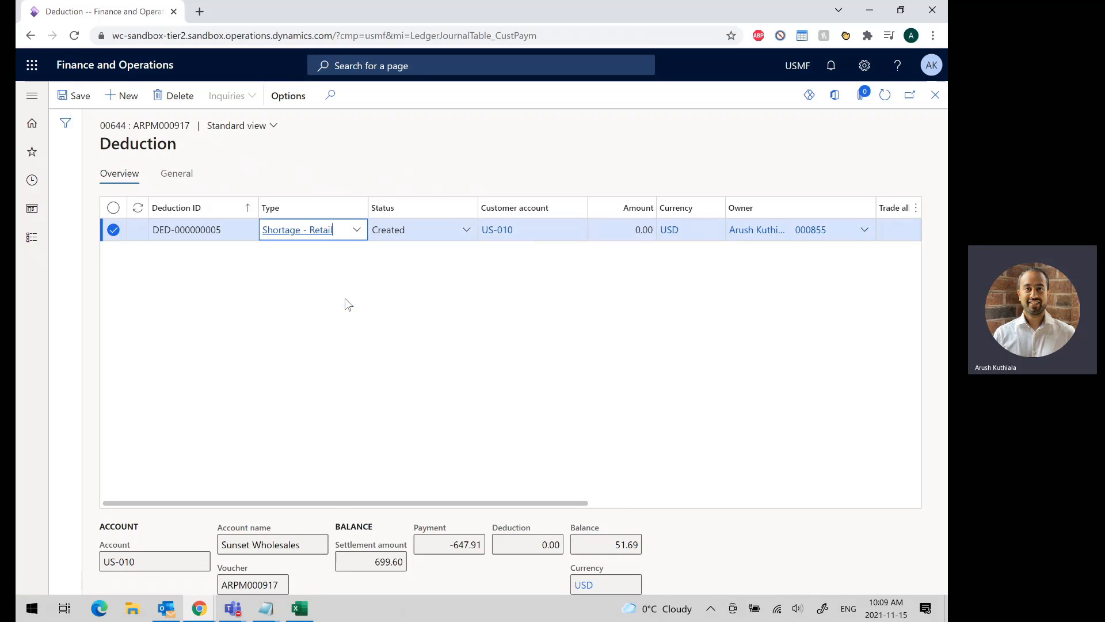
mouse_move(477, 504)
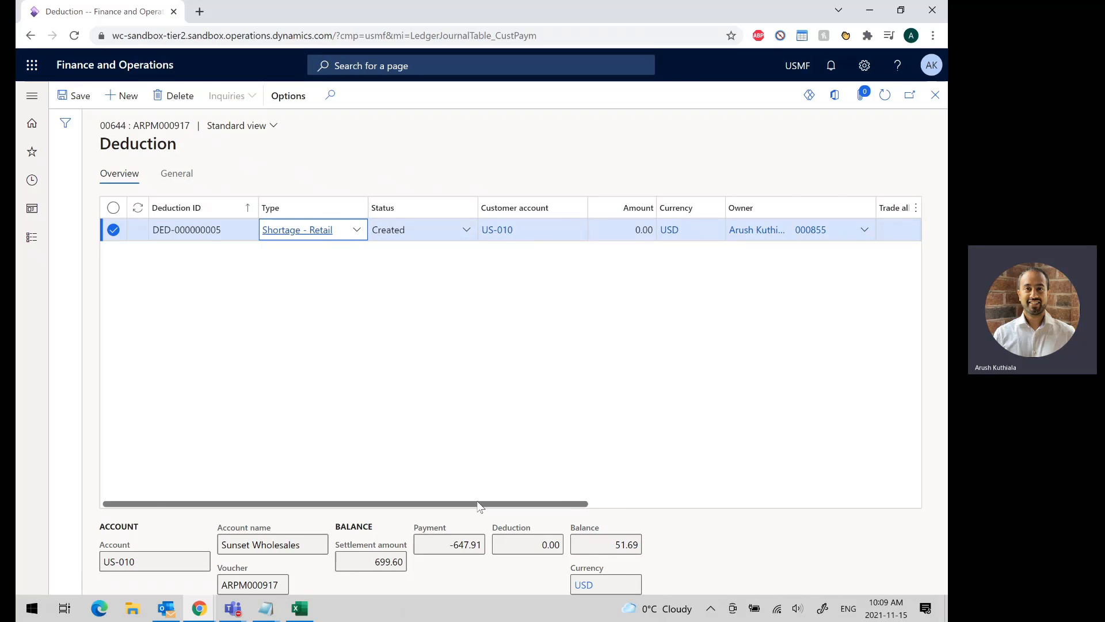
scroll(right, 3)
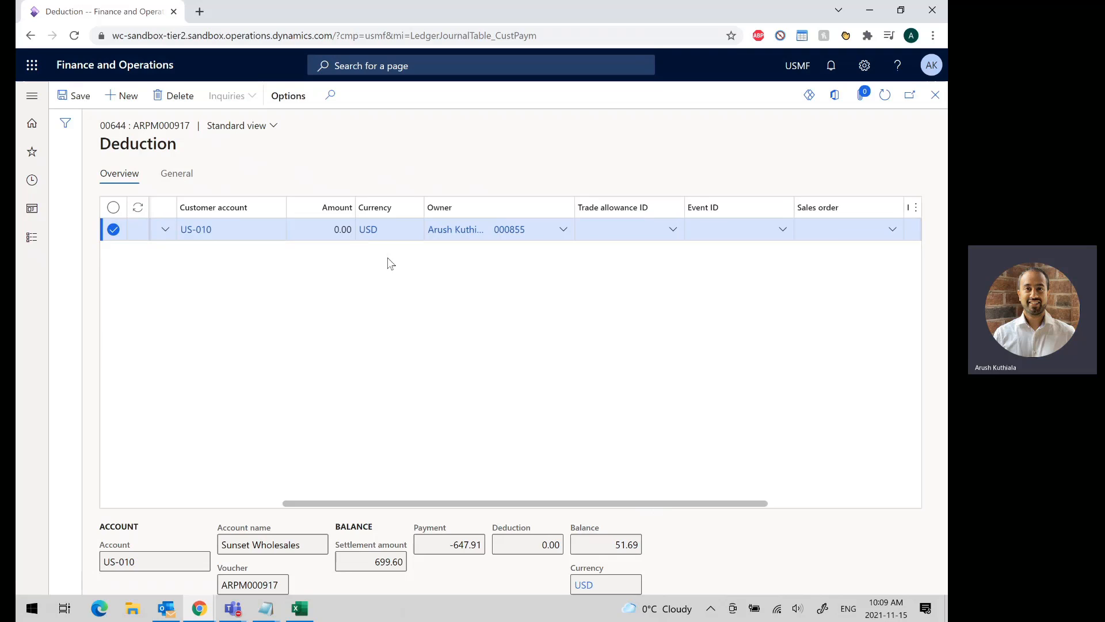
click(321, 230)
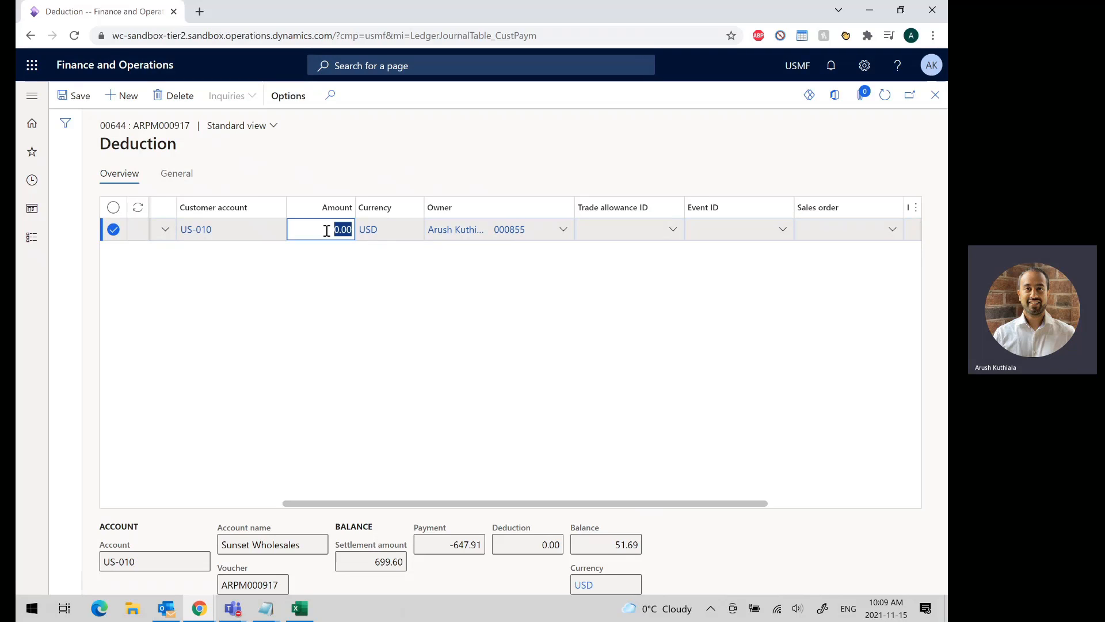
text(8.43)
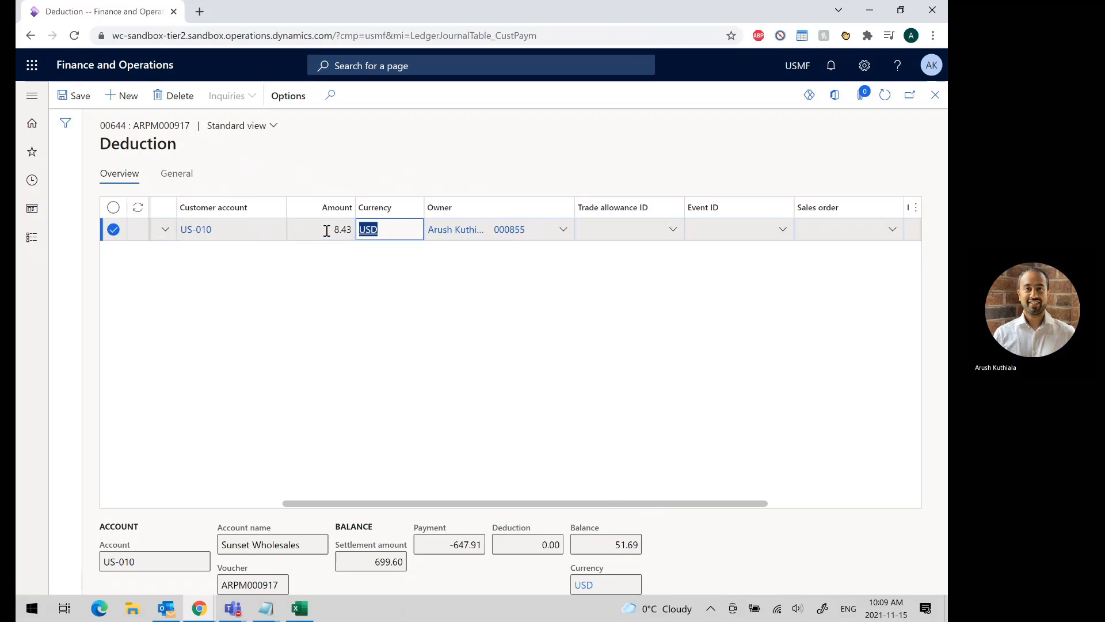
scroll(right, 3)
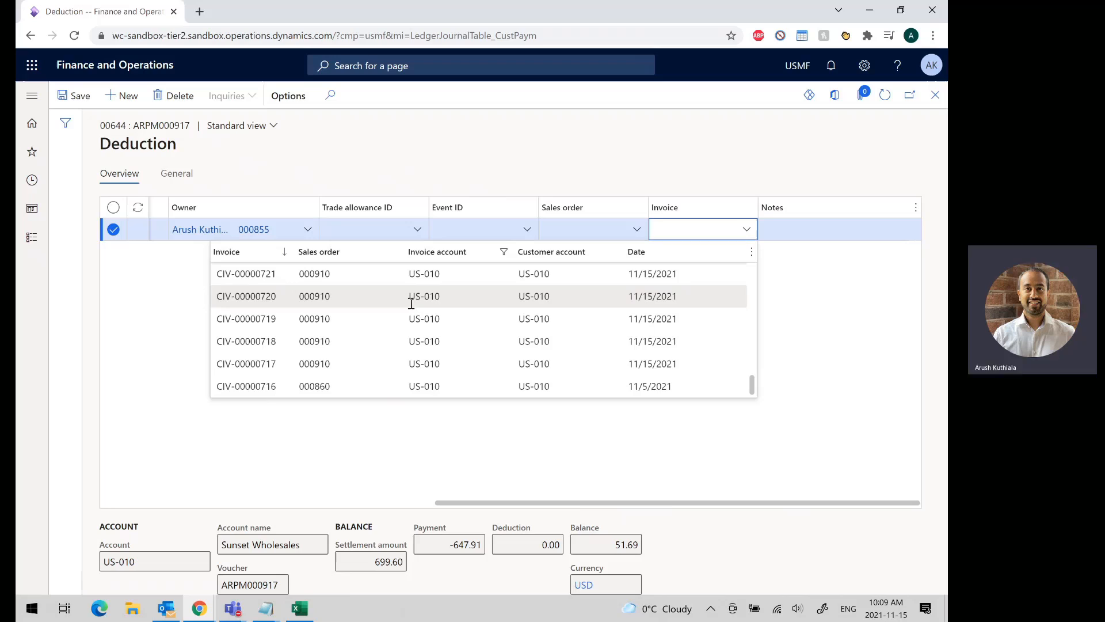
click(247, 274)
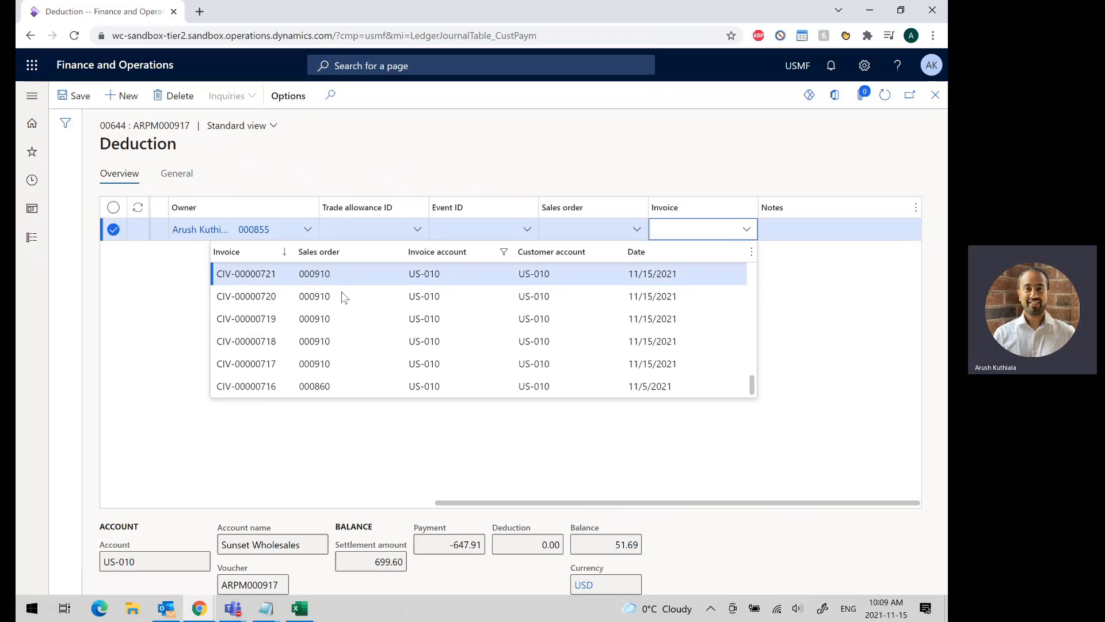
click(246, 274)
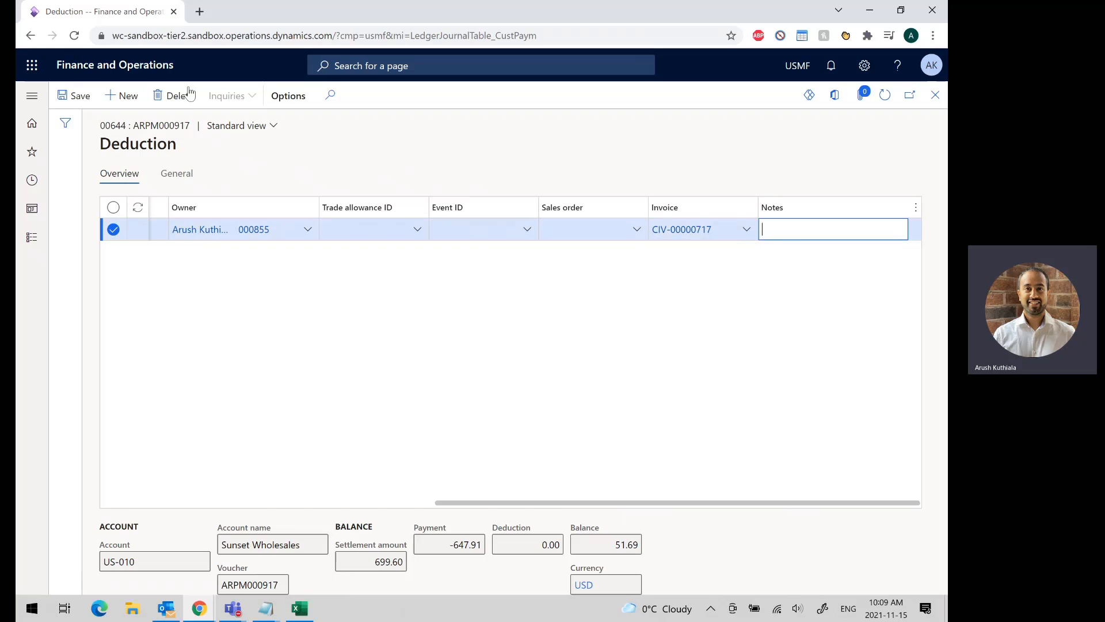
click(127, 95)
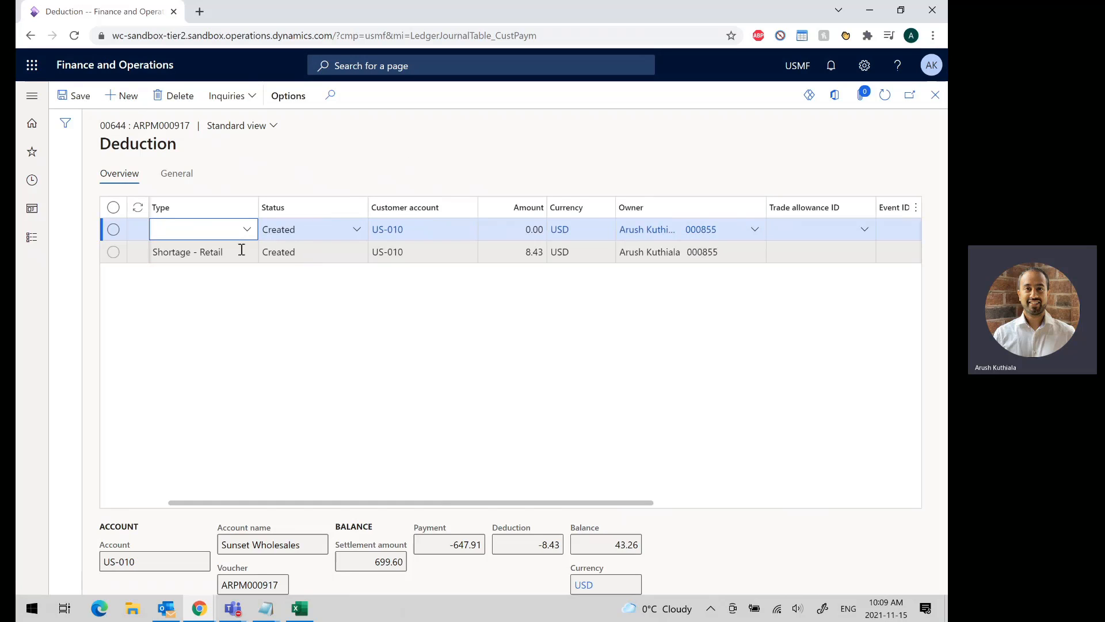
Step: Record Shortage - Retail deductions of 11.22 on CIV-00000719 and 18.04 on CIV-00000721
click(247, 229)
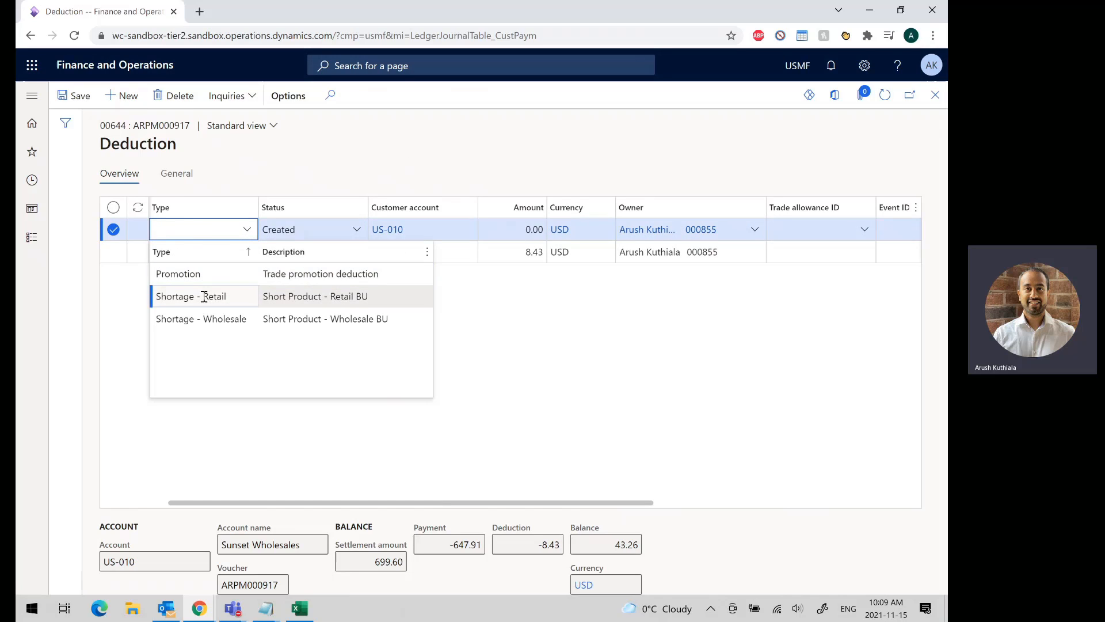
click(203, 296)
text(CIV-000)
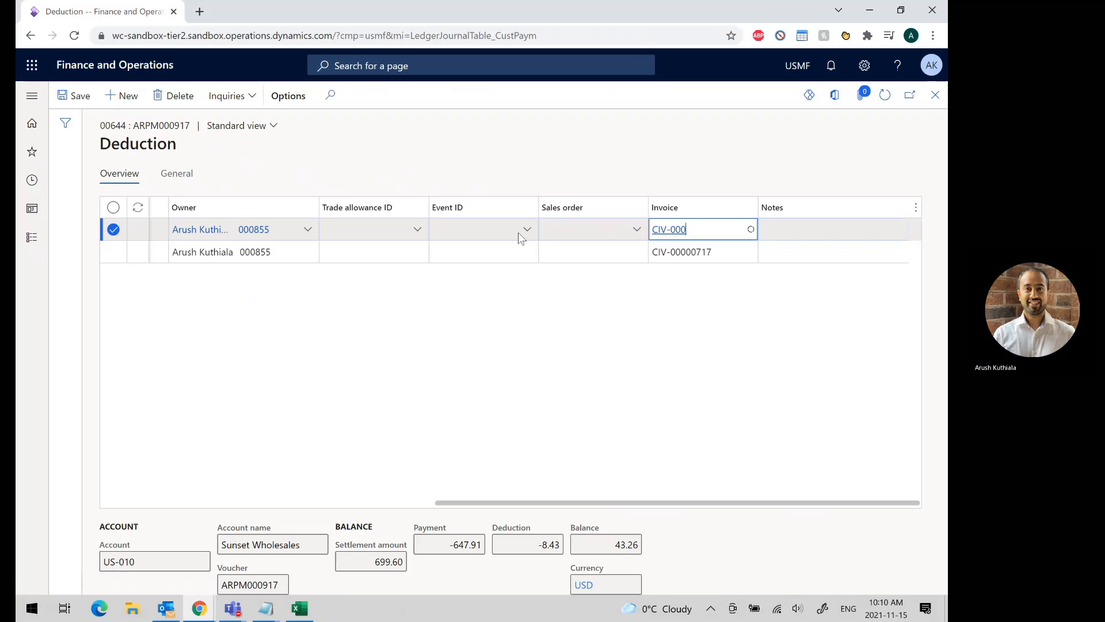
click(749, 229)
text(00719)
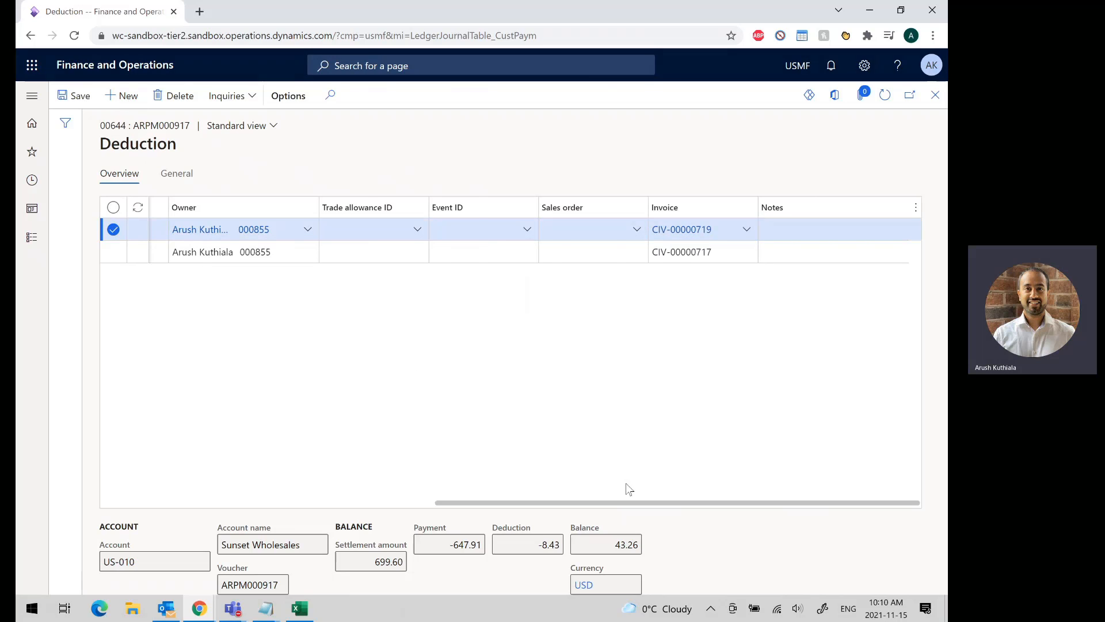
click(120, 95)
text(CIV-000007)
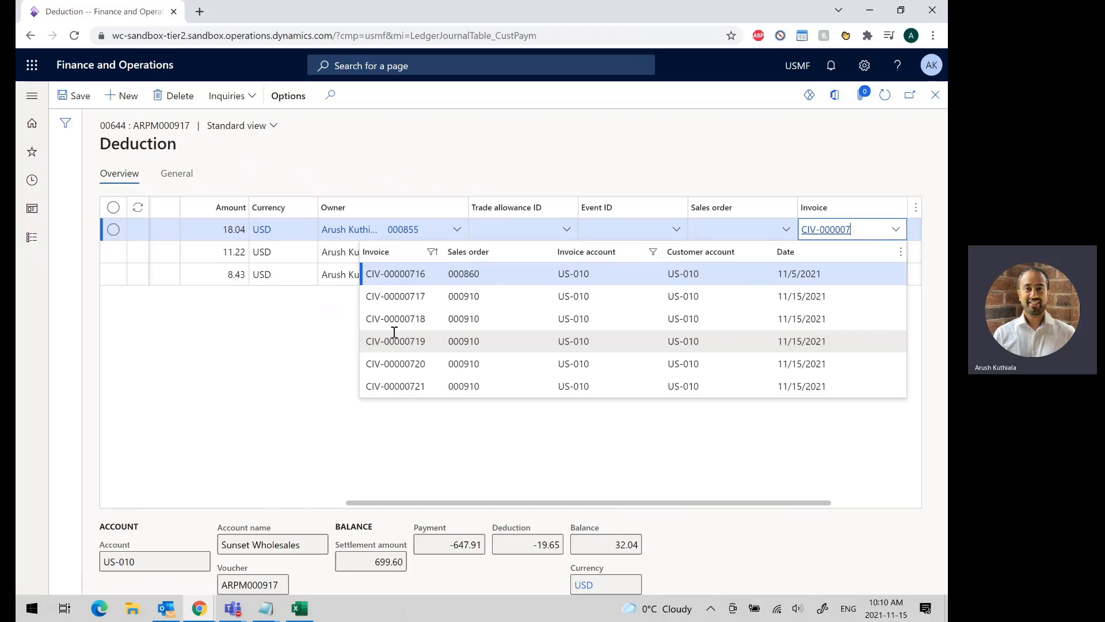
click(395, 386)
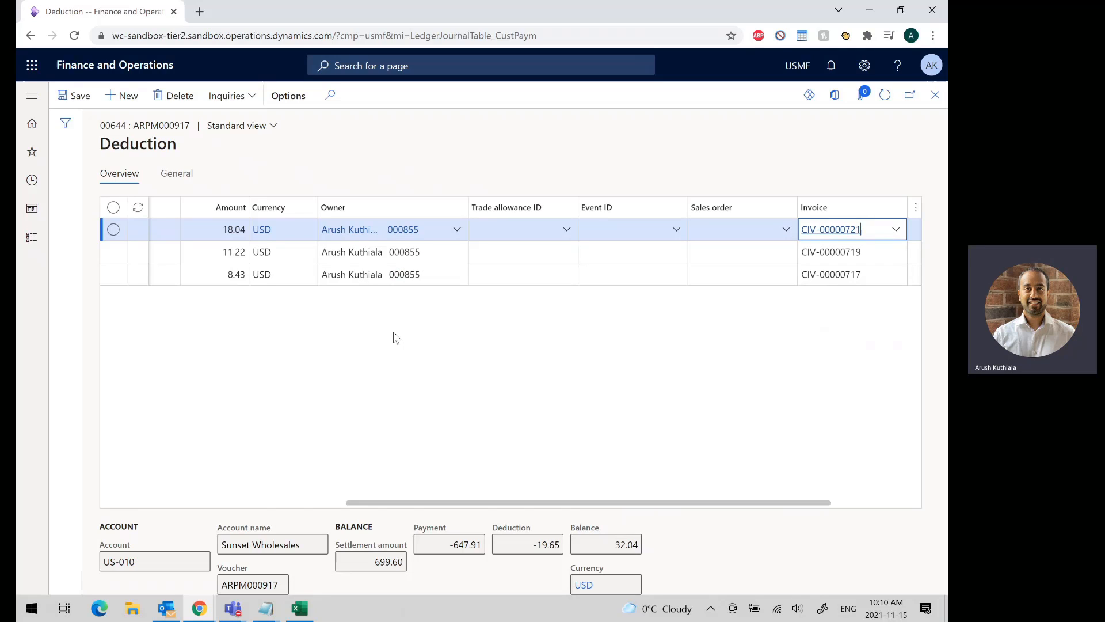
click(128, 95)
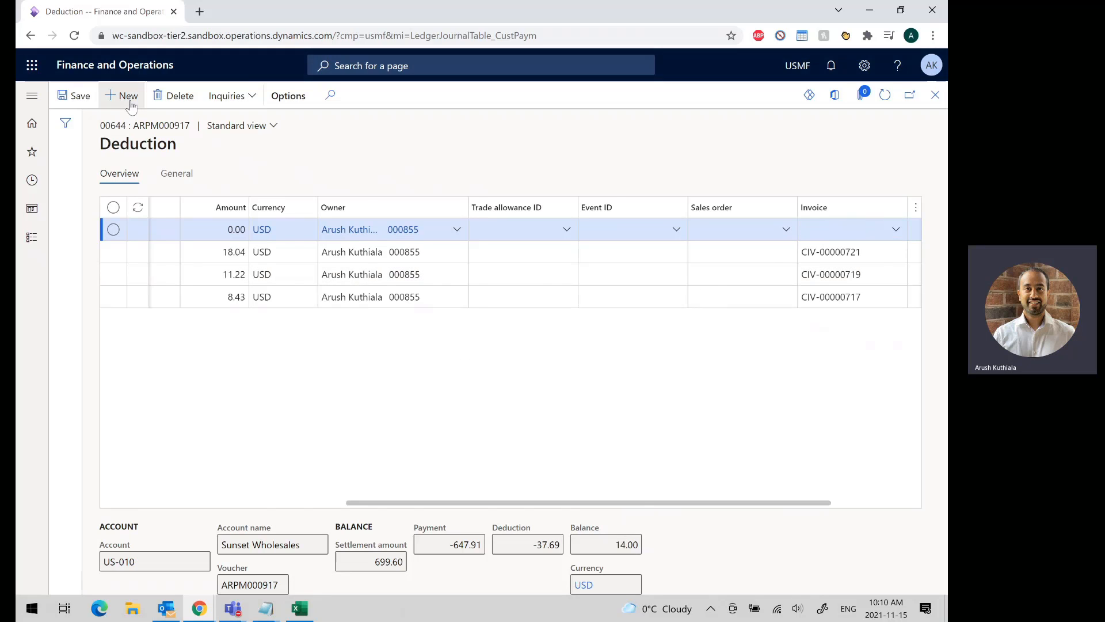
Step: Record a 14.00 Promotion deduction and return to the Customer payments journal
click(120, 96)
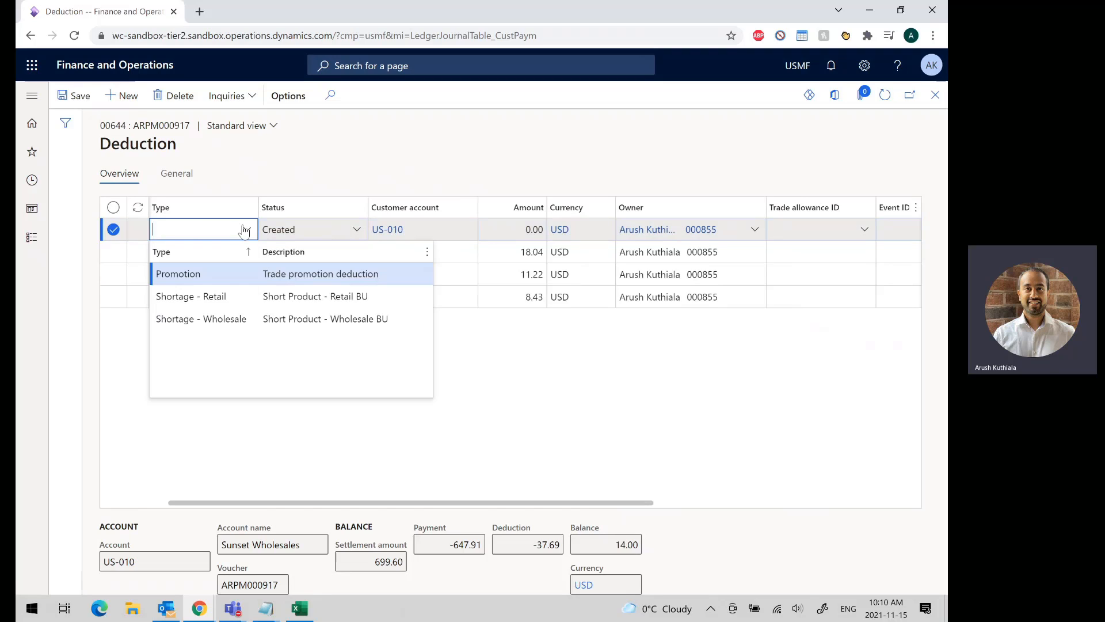
click(177, 274)
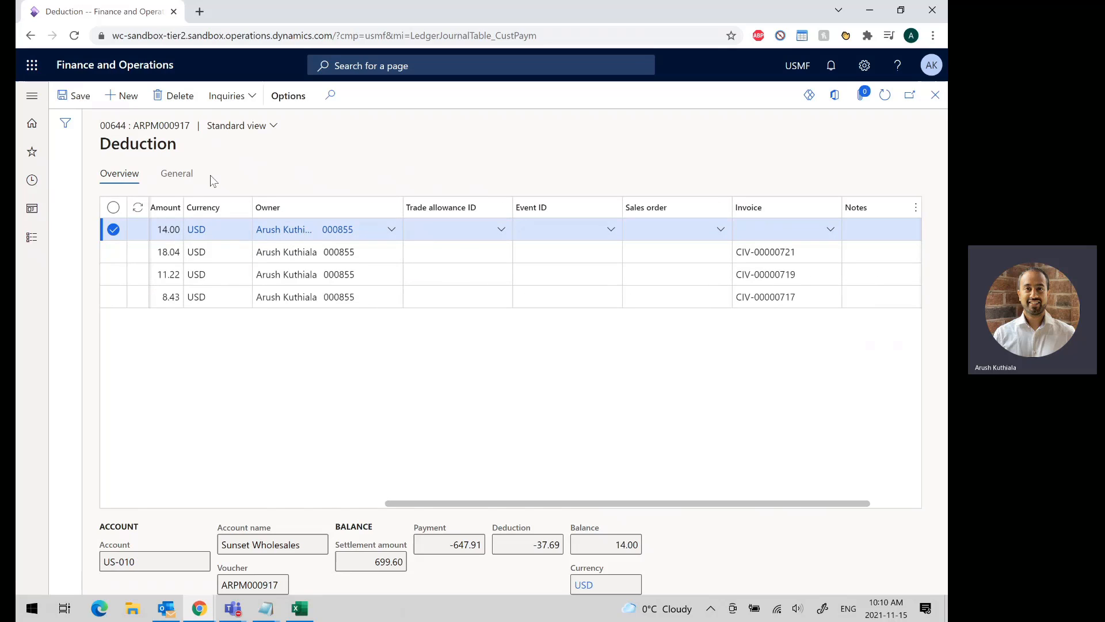
click(196, 229)
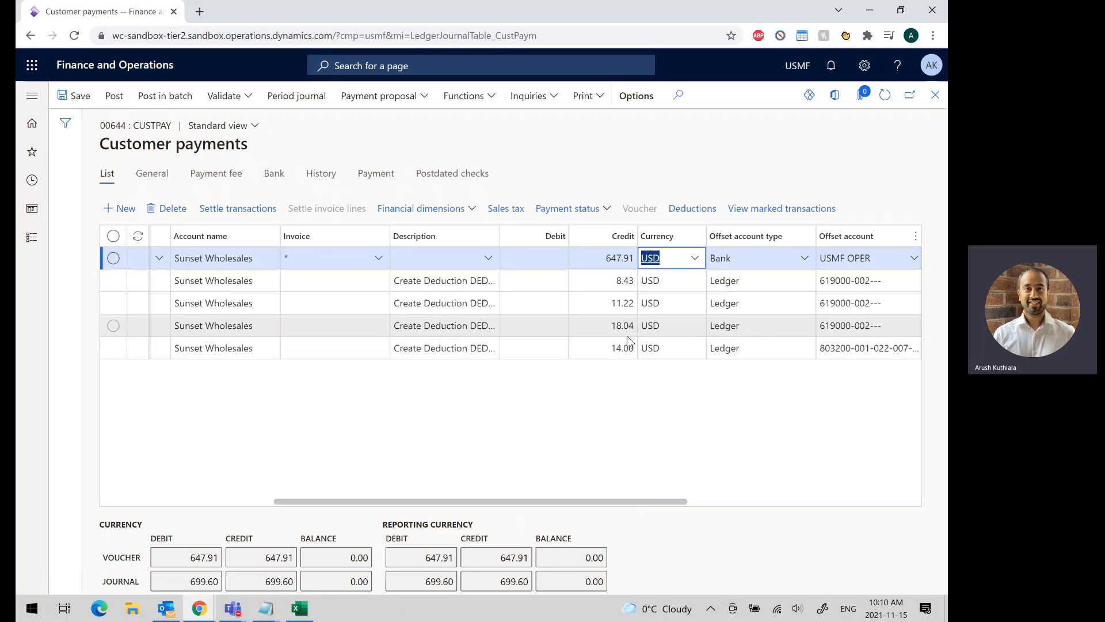
Step: Review the lines of payment journal 00644 and post it with its four deductions
scroll(left, 3)
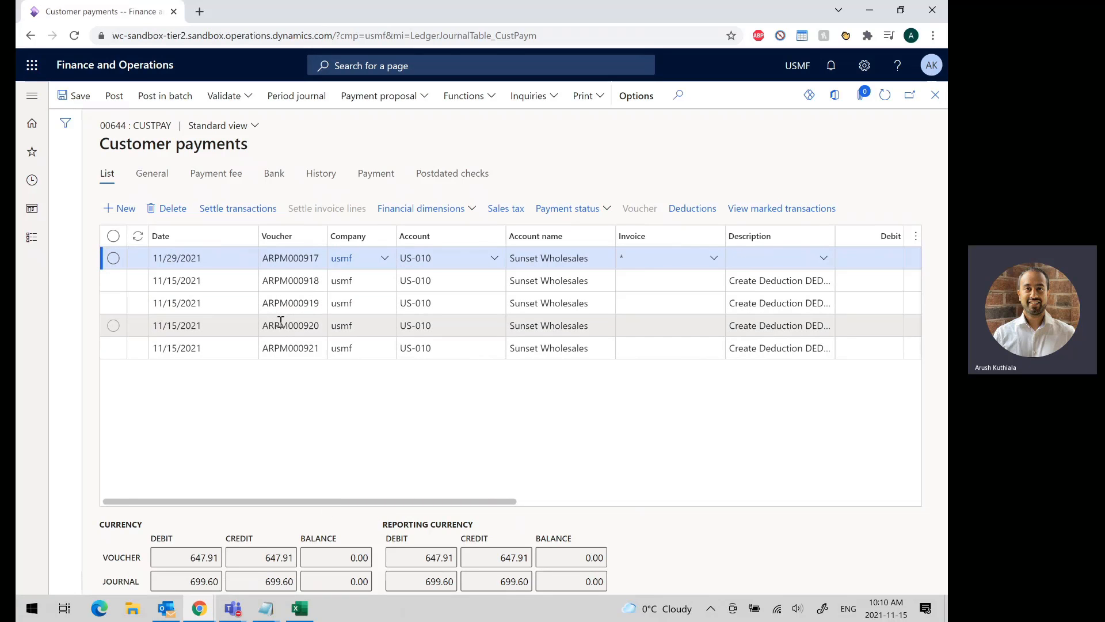
scroll(right, 3)
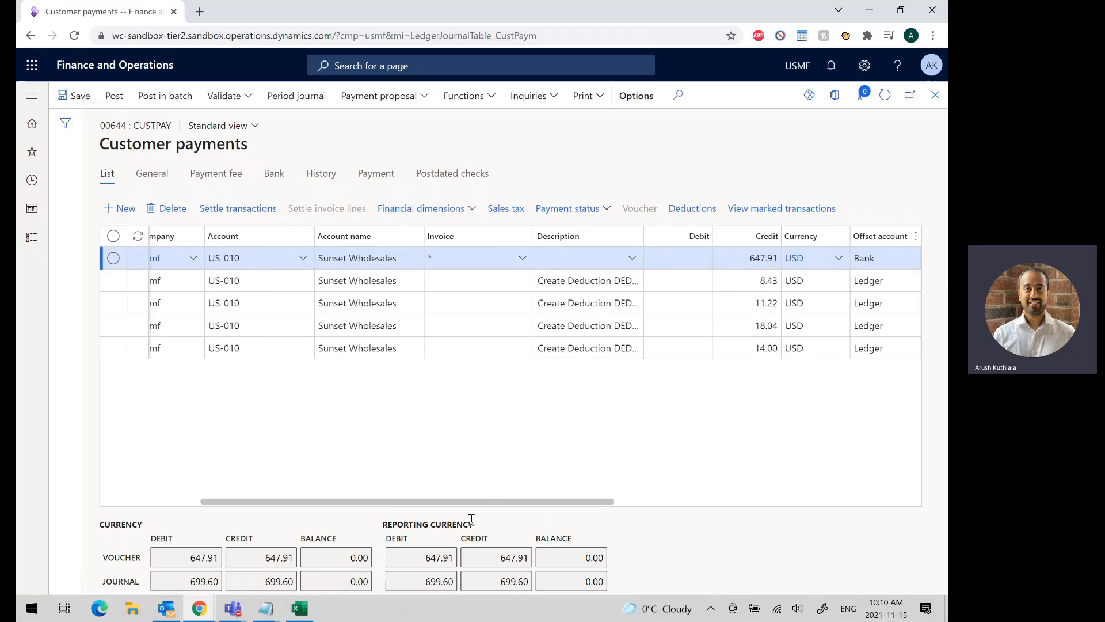
scroll(right, 3)
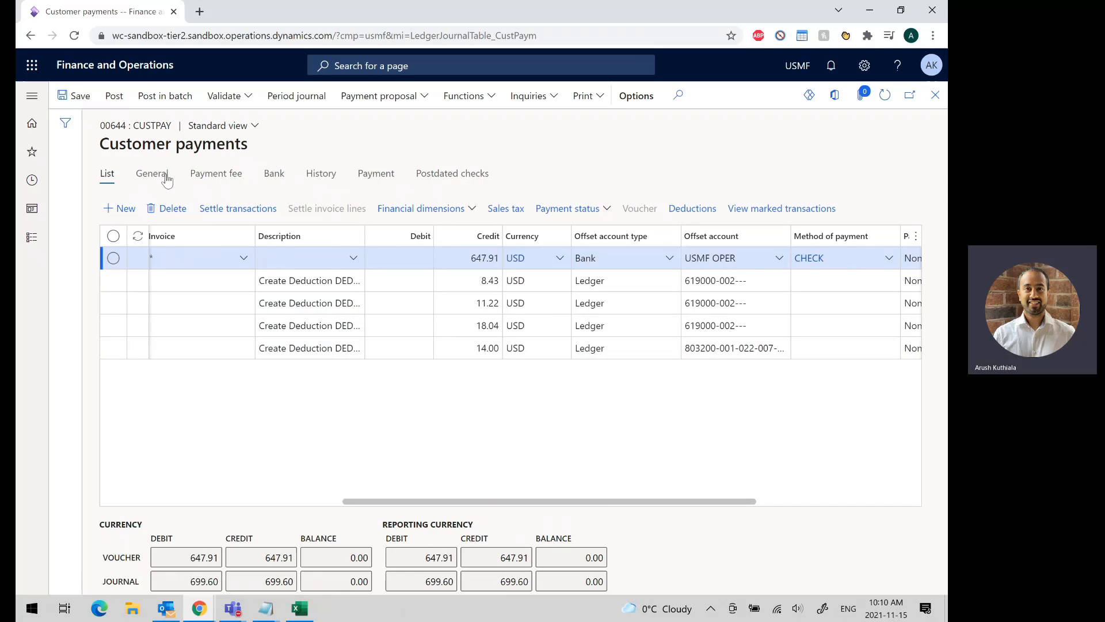
mouse_move(419, 326)
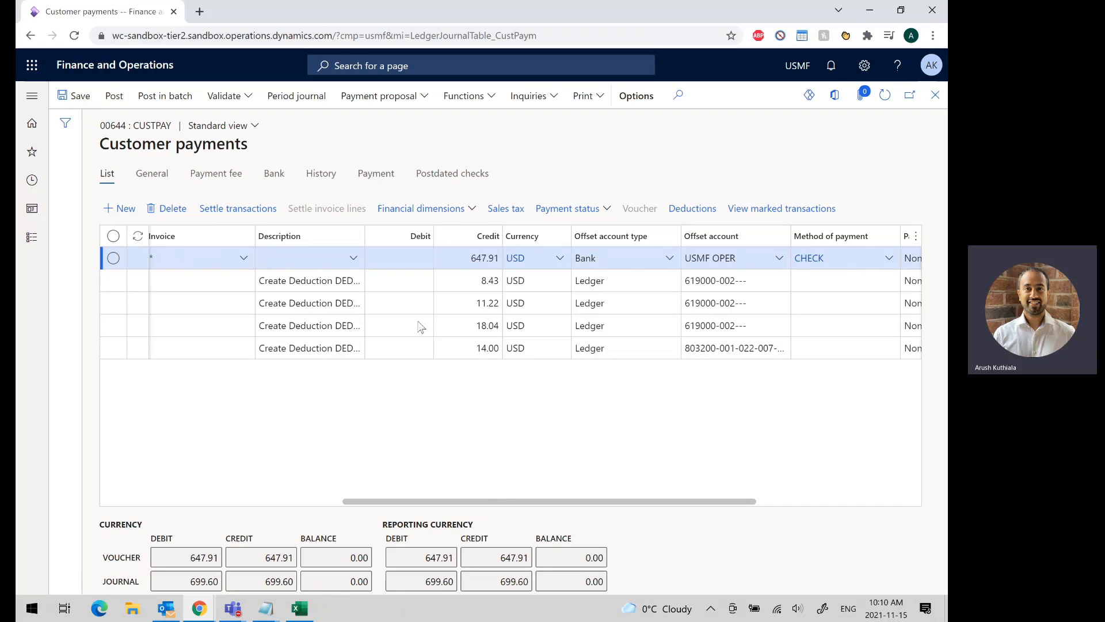
click(114, 96)
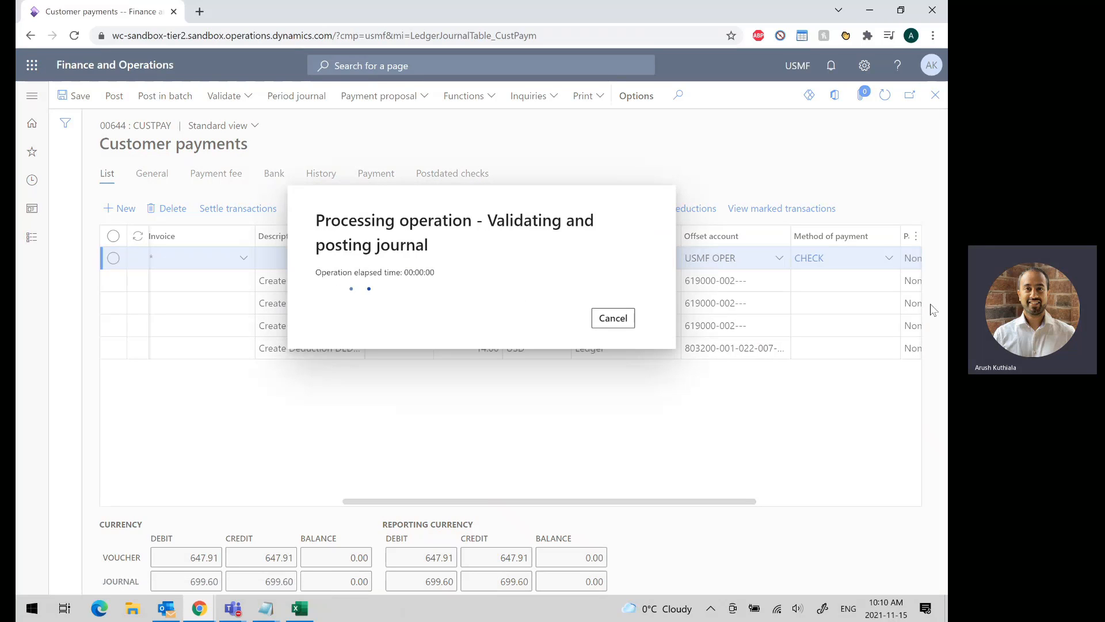